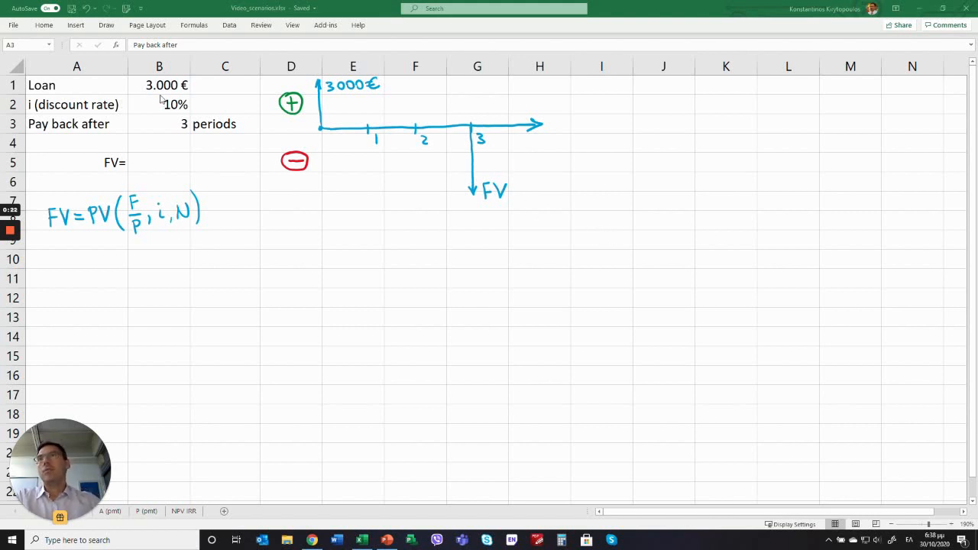
# Step: Enter =FV(B2;B3;;B1) beside FV= using the 10% rate, 3 periods and 3.000 € loan
pyautogui.click(76, 123)
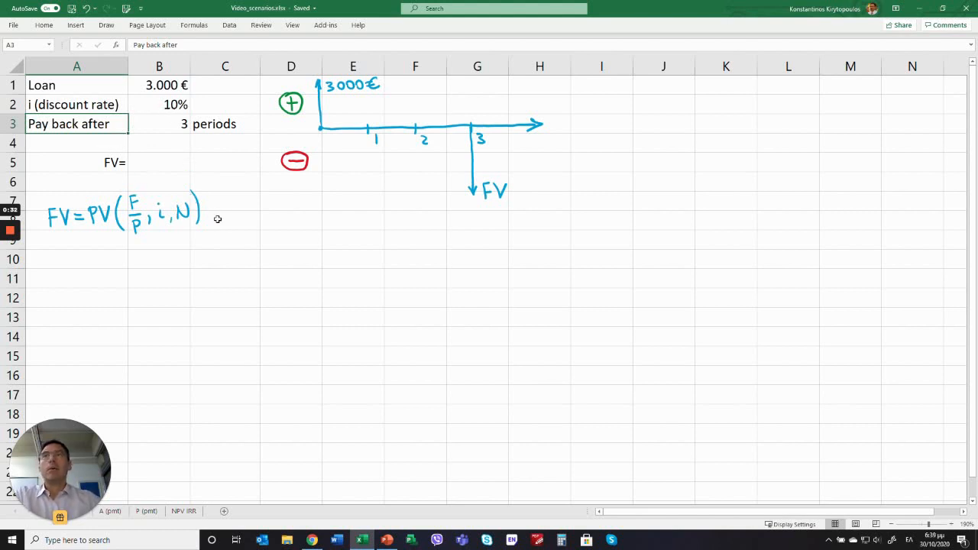
pyautogui.moveTo(261, 254)
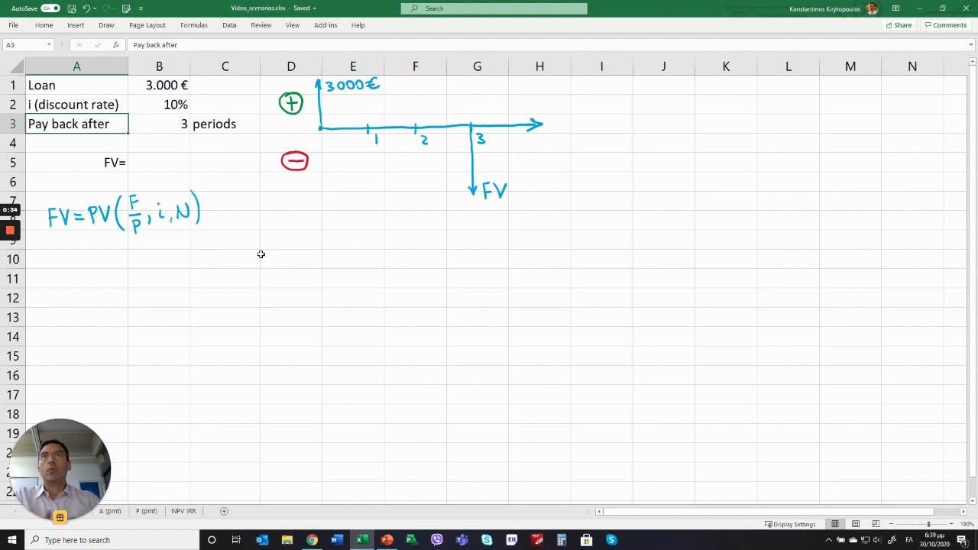
pyautogui.moveTo(487, 173)
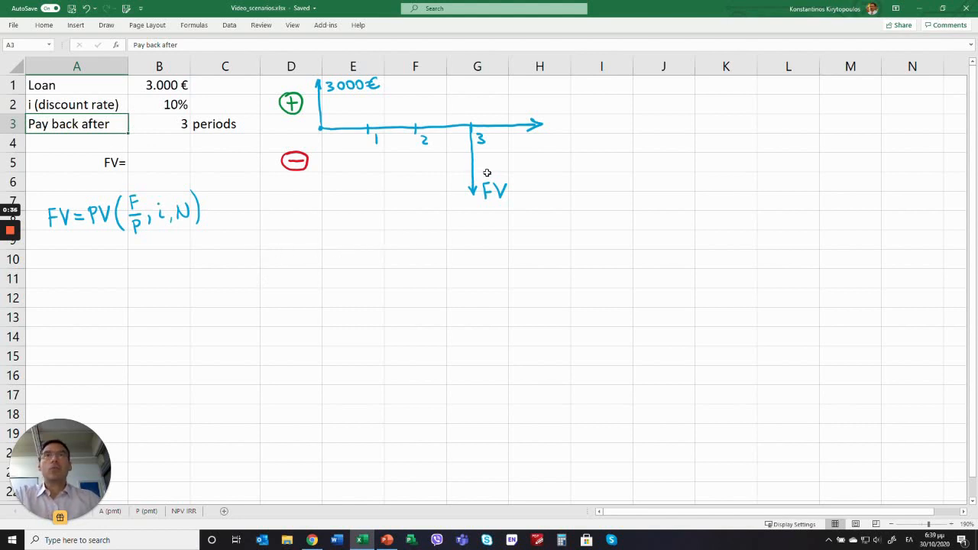
pyautogui.moveTo(423, 251)
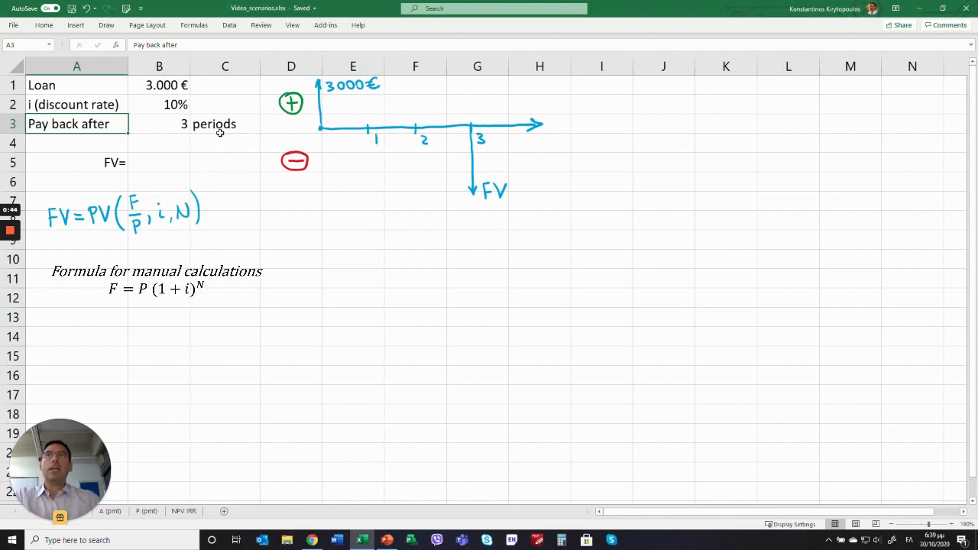
pyautogui.moveTo(424, 182)
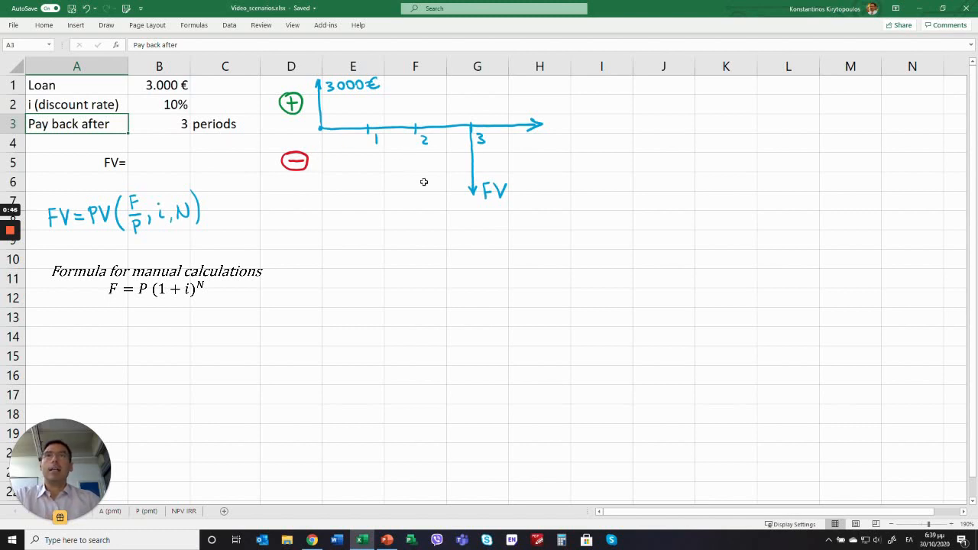
pyautogui.moveTo(373, 235)
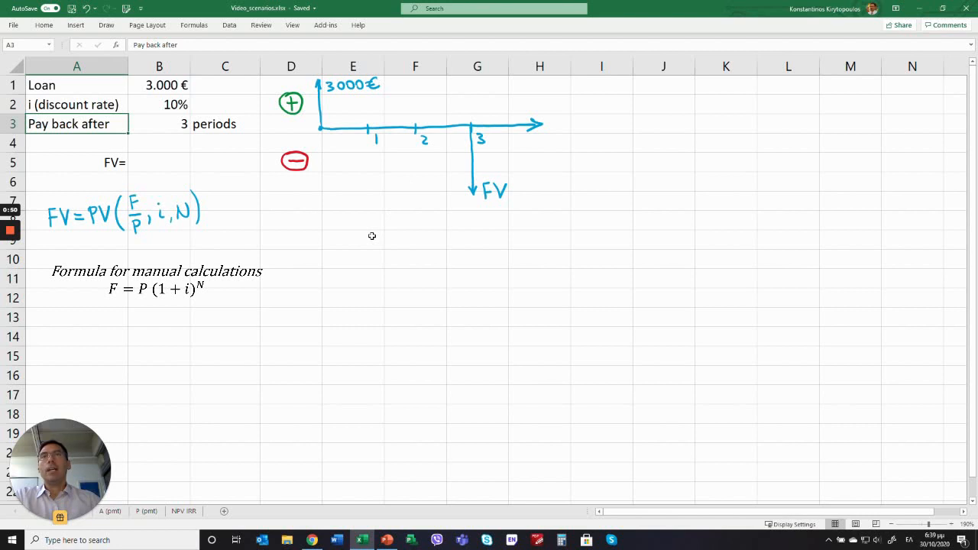
pyautogui.moveTo(481, 137)
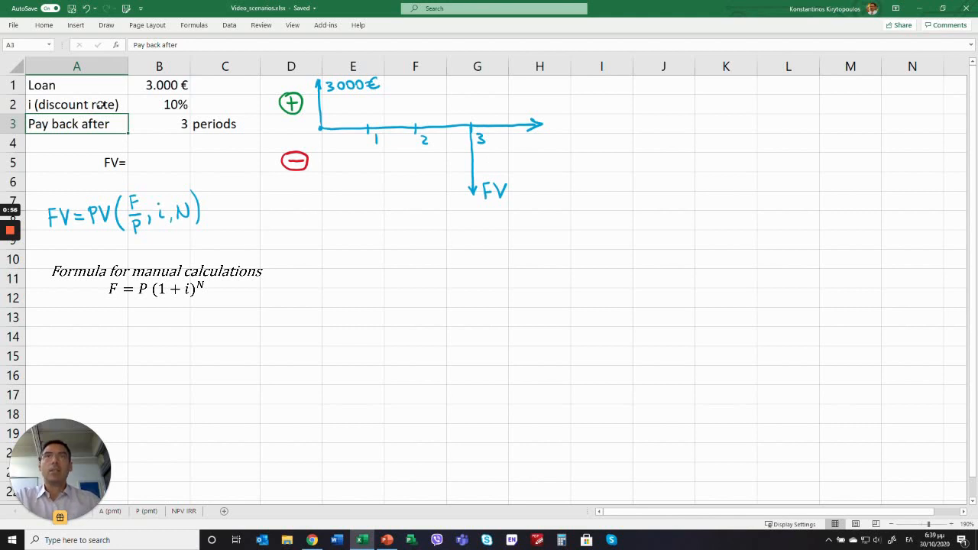
pyautogui.moveTo(484, 151)
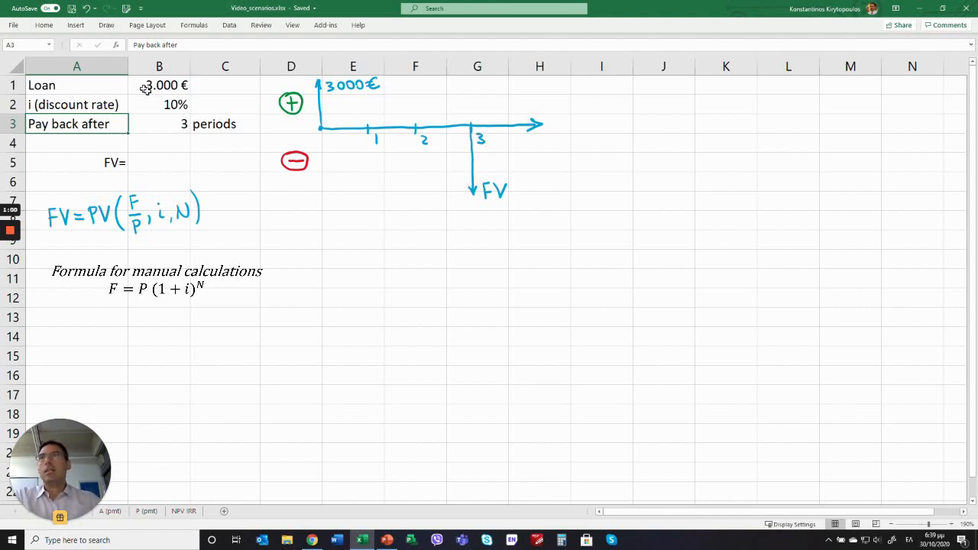
pyautogui.moveTo(156, 104)
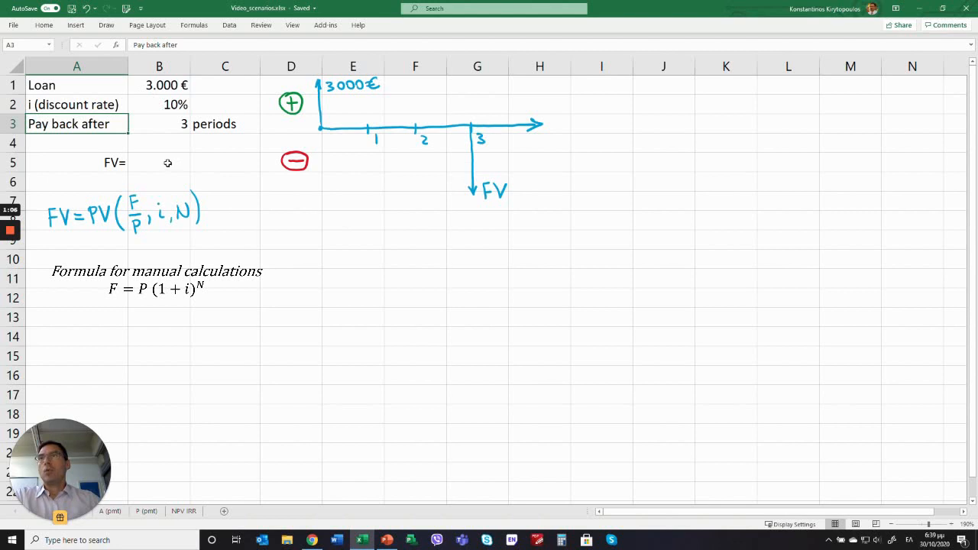
pyautogui.click(159, 162)
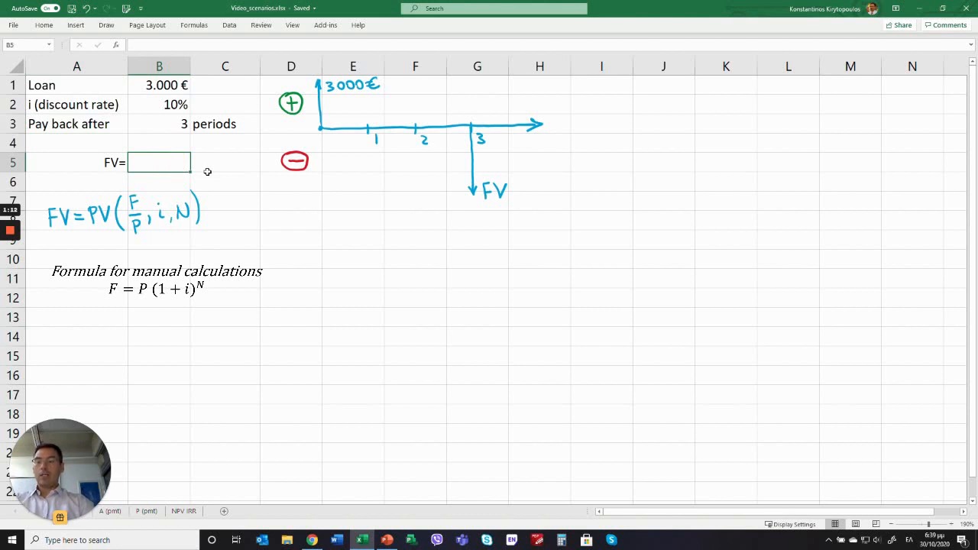
pyautogui.write('=')
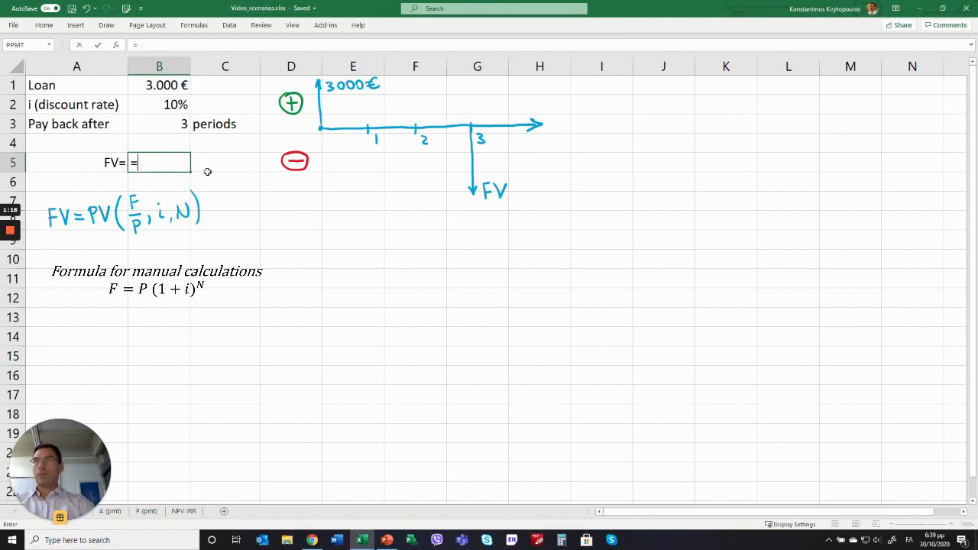
pyautogui.write('fv')
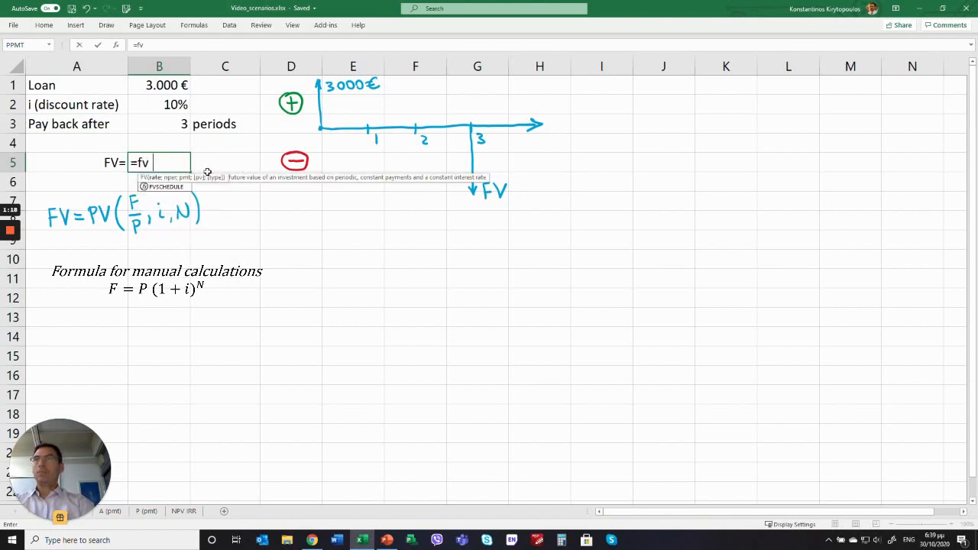
pyautogui.write('(')
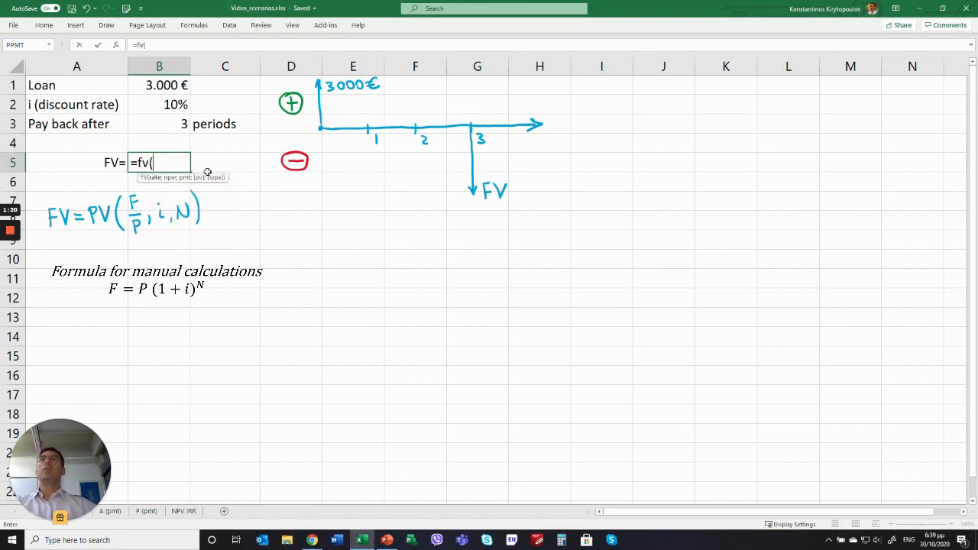
pyautogui.click(159, 104)
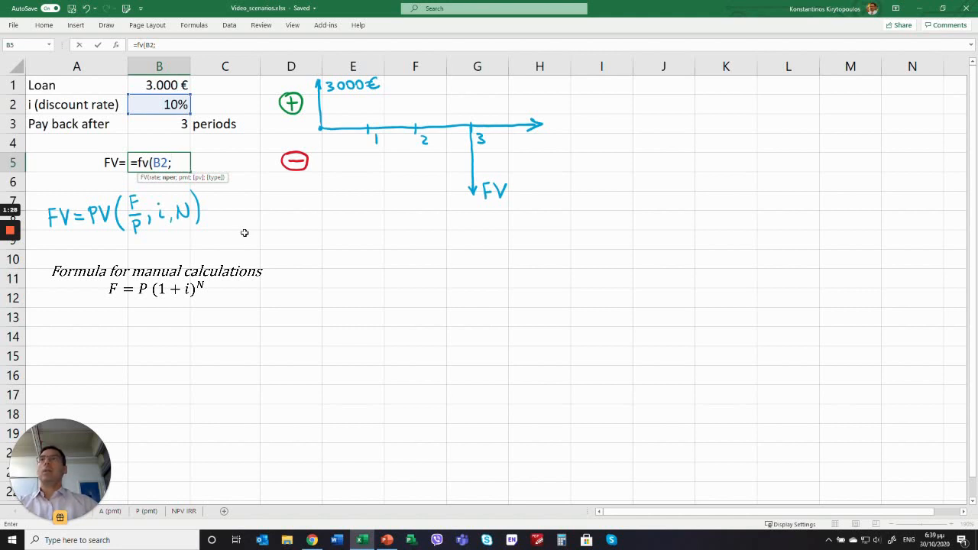
pyautogui.moveTo(165, 122)
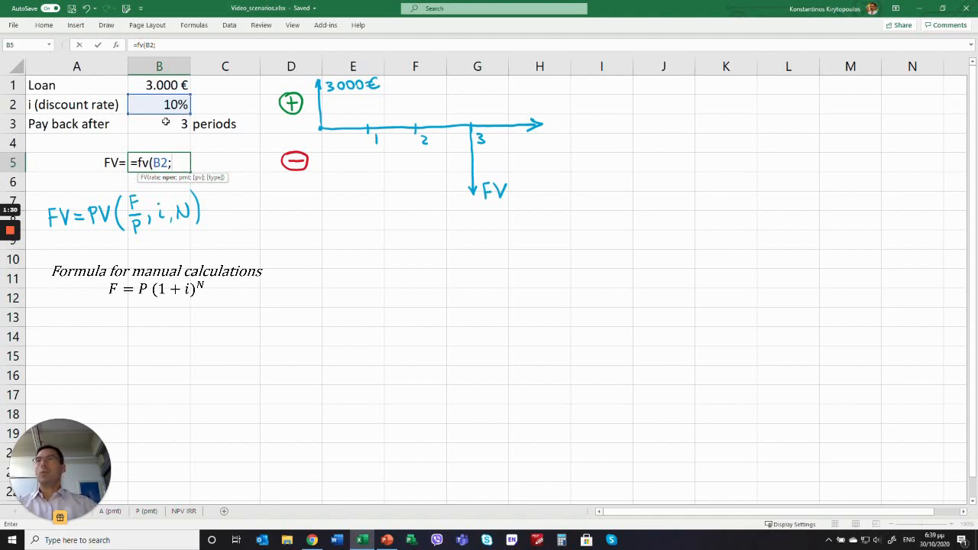
pyautogui.click(159, 123)
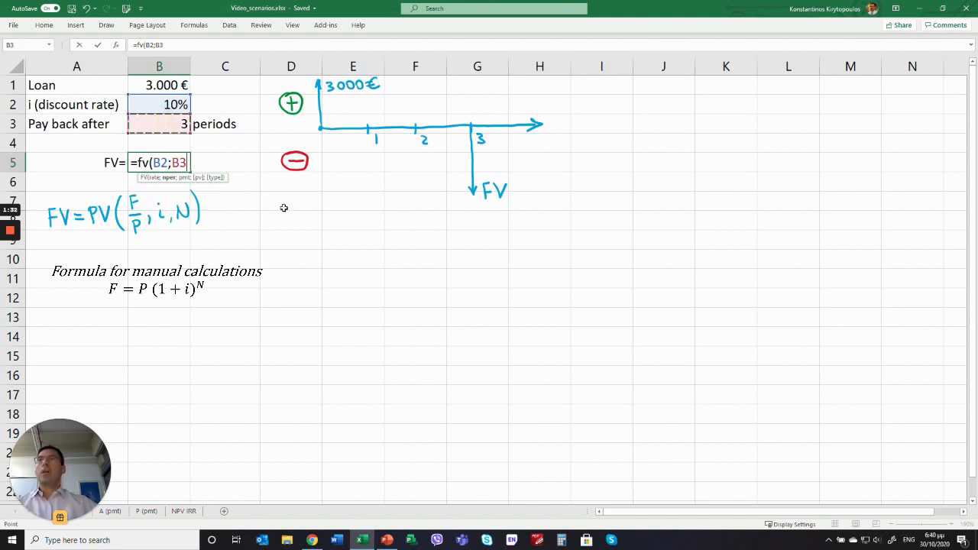
pyautogui.write(';')
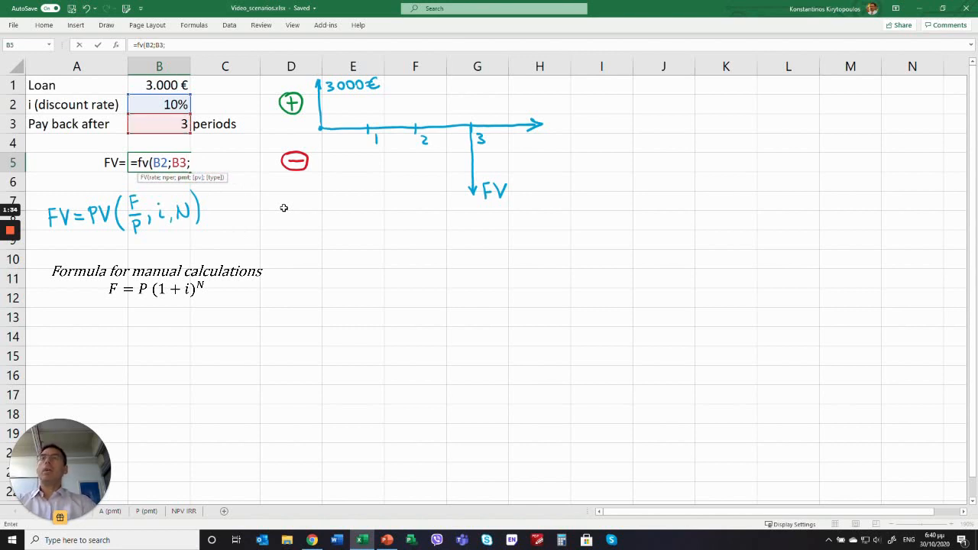
pyautogui.moveTo(183, 183)
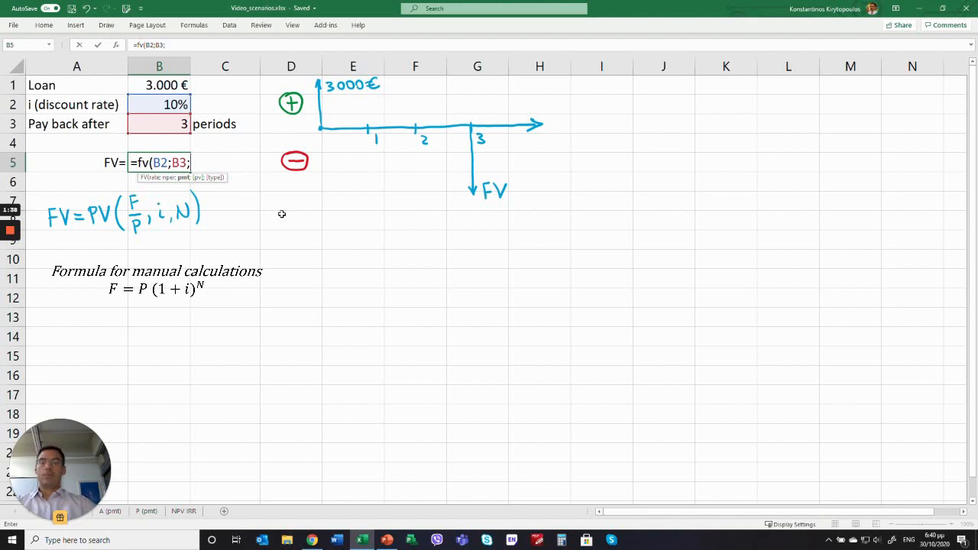
pyautogui.write(';')
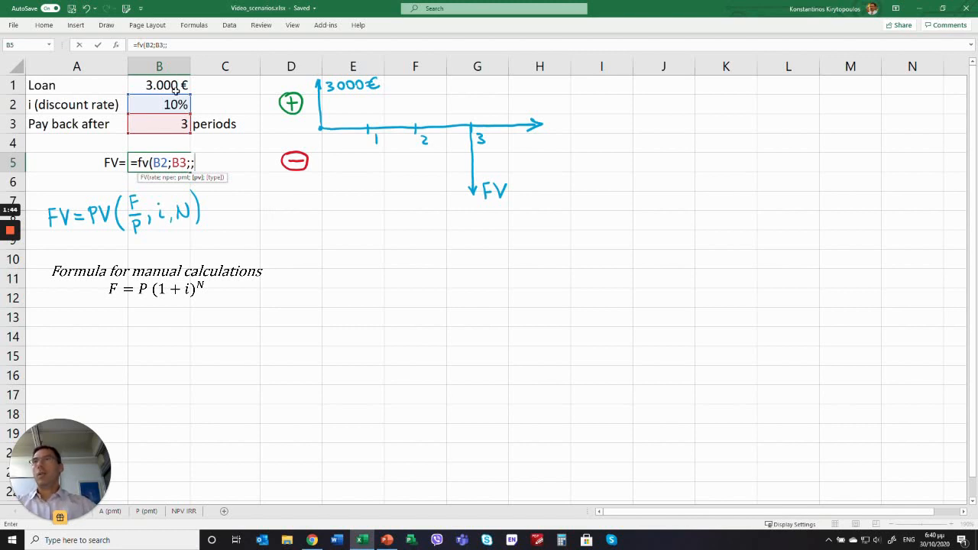
pyautogui.click(158, 86)
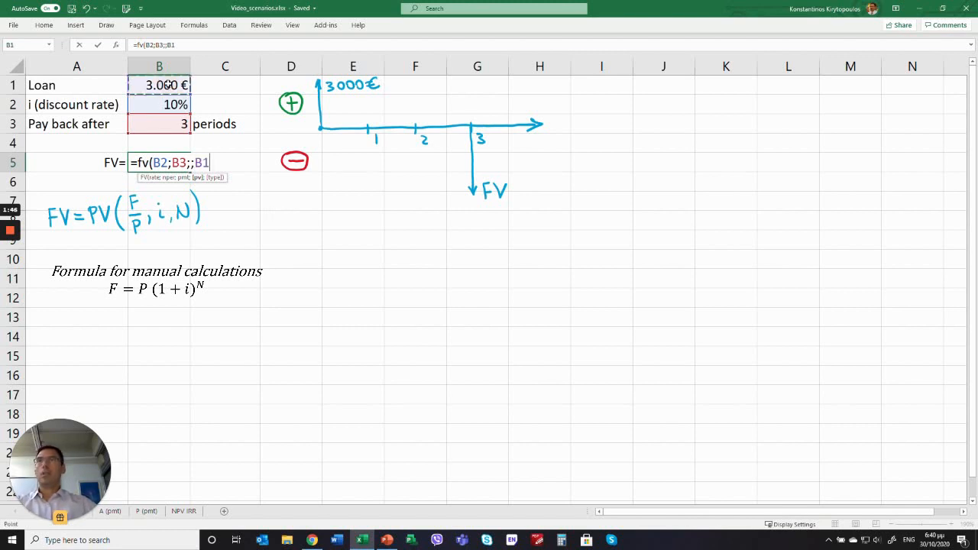
pyautogui.write(')')
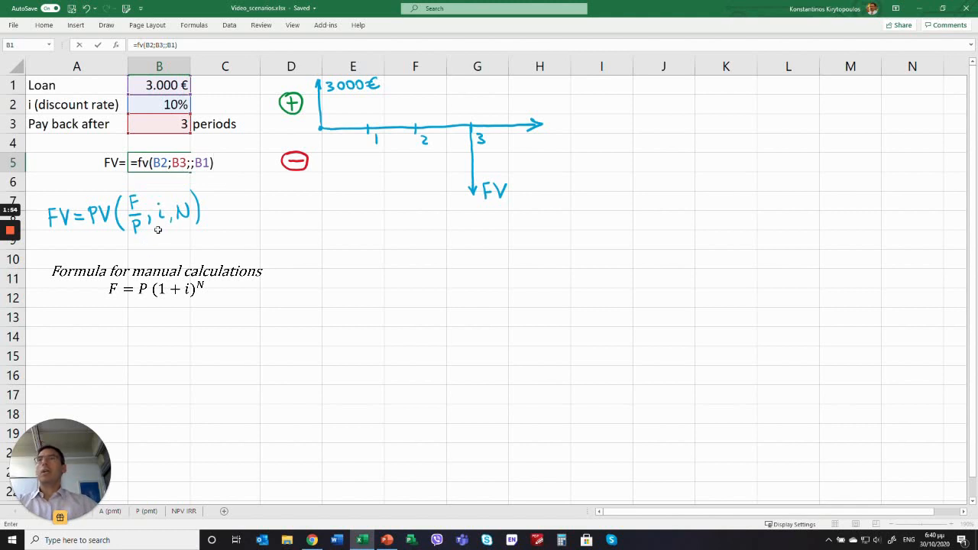
pyautogui.moveTo(96, 238)
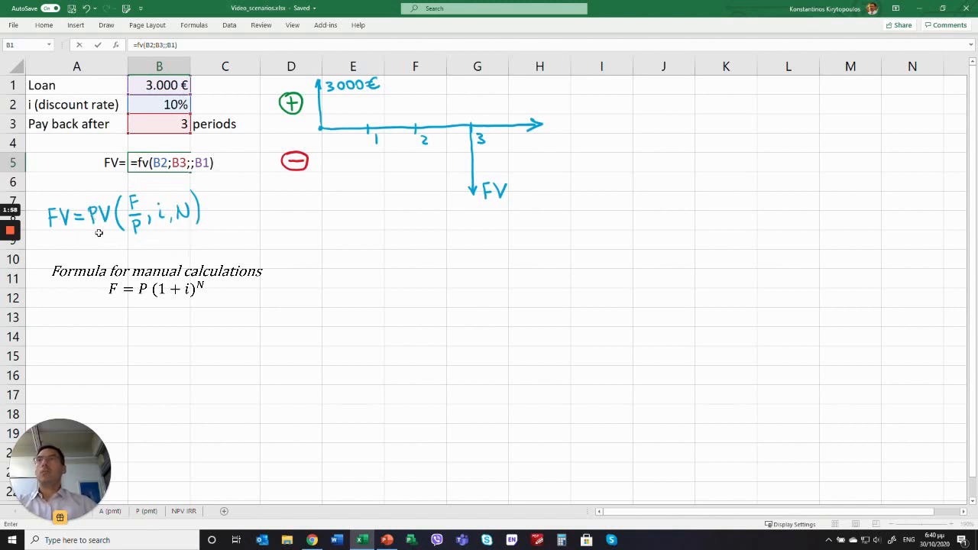
pyautogui.moveTo(150, 239)
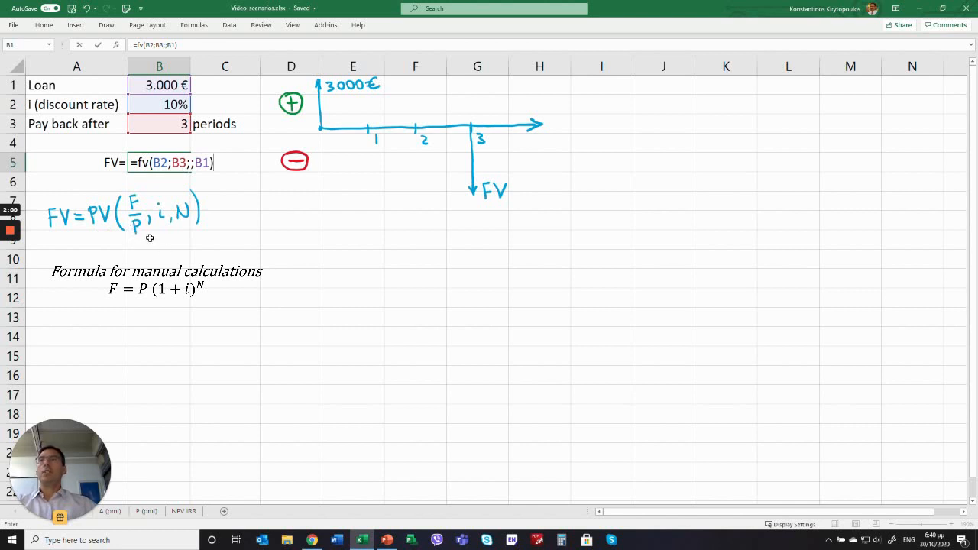
pyautogui.moveTo(162, 226)
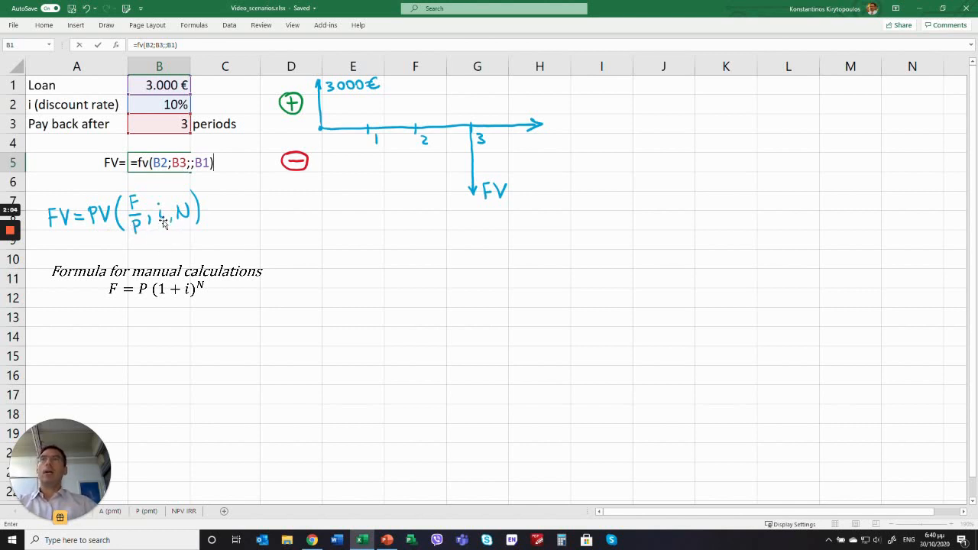
pyautogui.moveTo(196, 233)
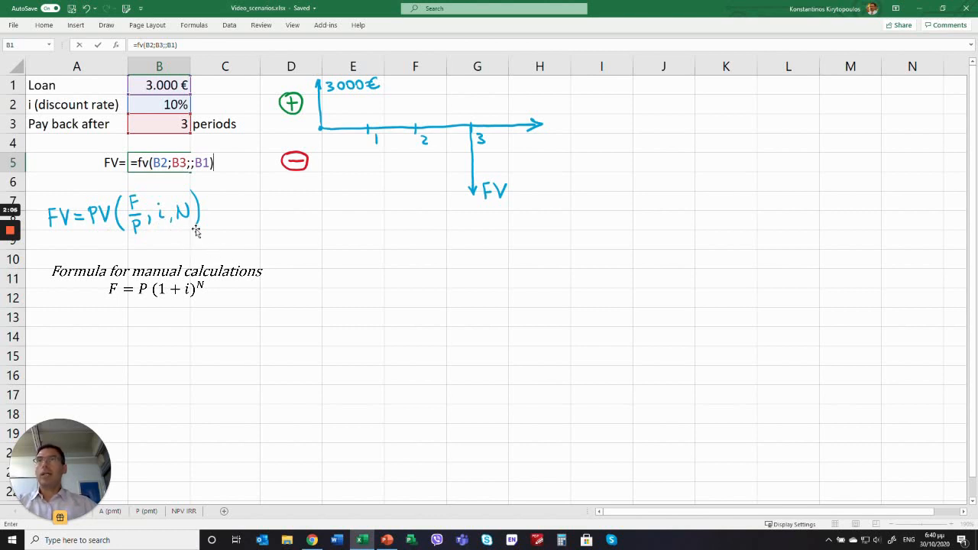
pyautogui.moveTo(241, 256)
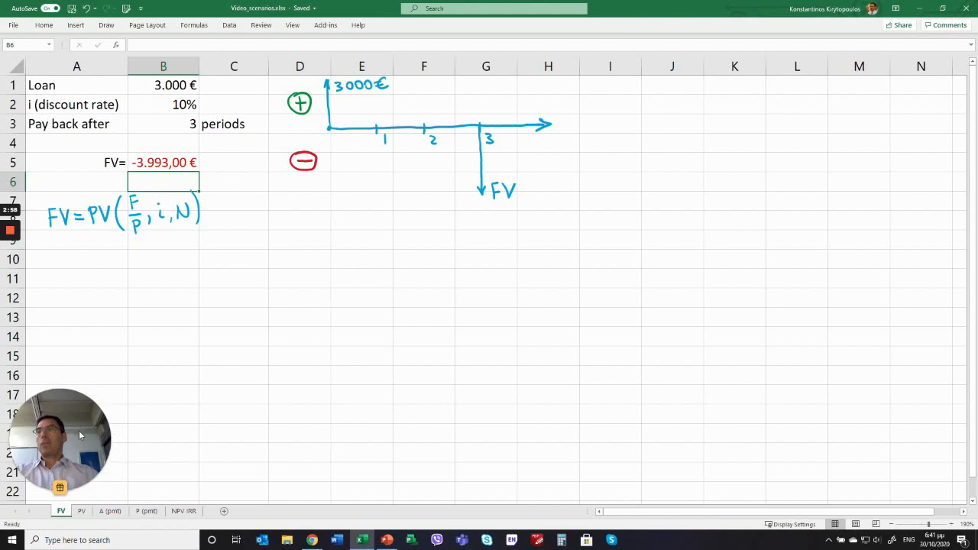
# Step: On the PV sheet enter =PV(B2;4;;B1) for 2.000 € in period 4 at 10%, giving -1.366,03 €
pyautogui.click(81, 511)
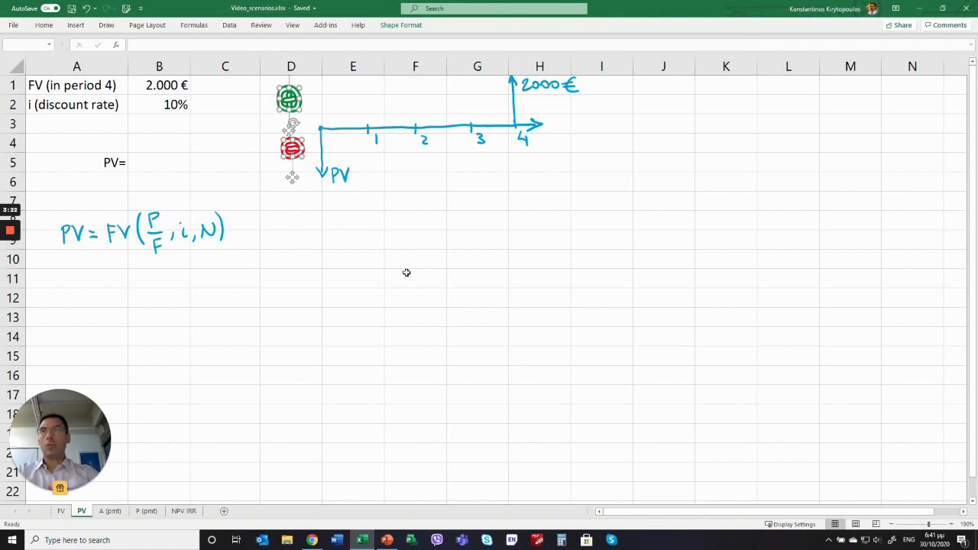
pyautogui.moveTo(159, 162)
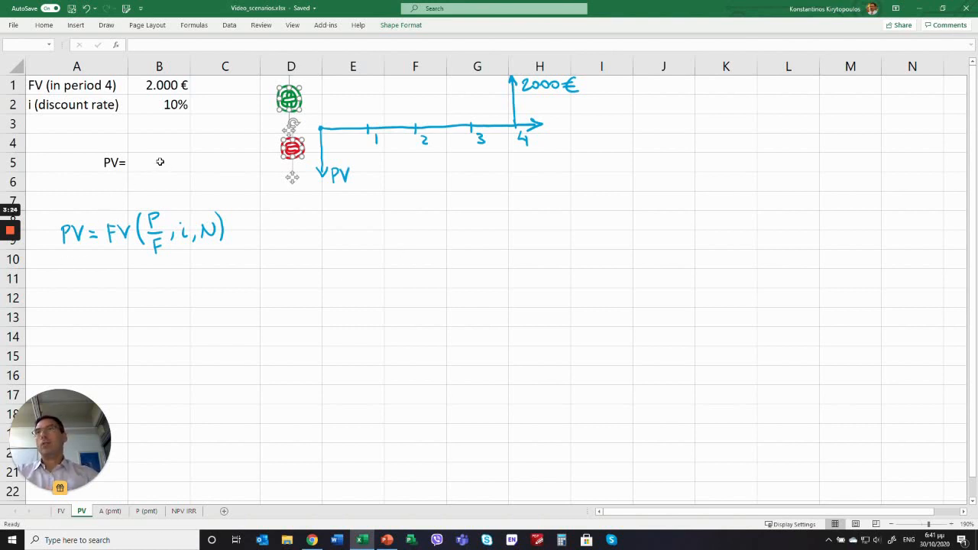
pyautogui.click(159, 162)
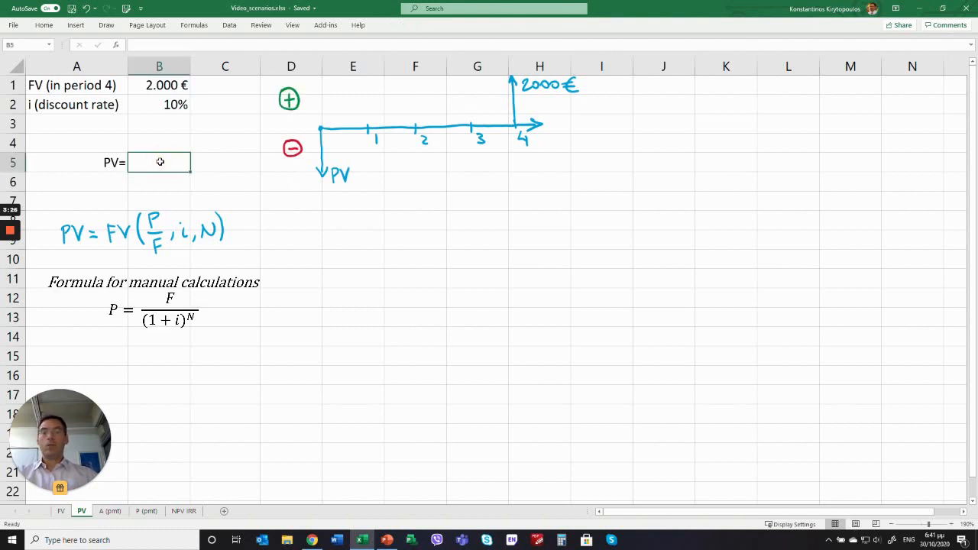
pyautogui.write('=')
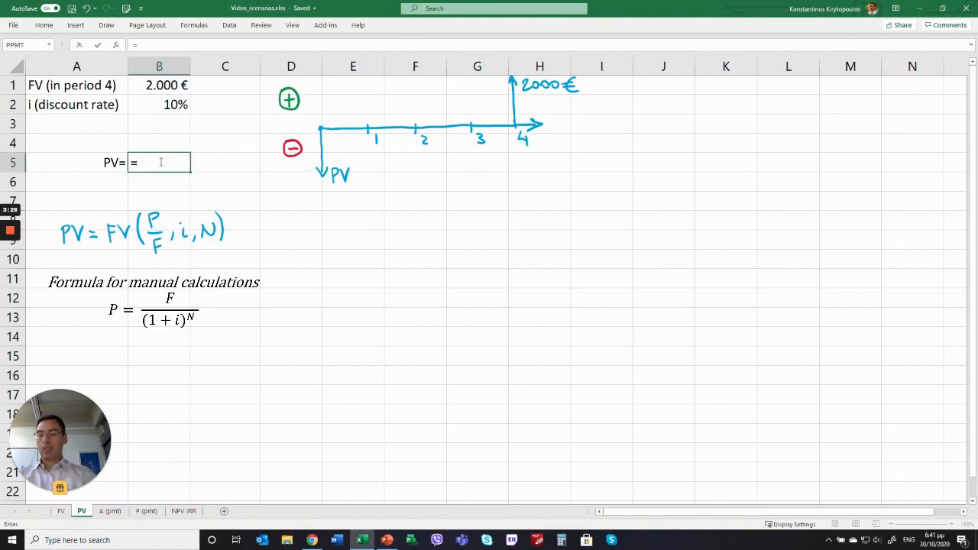
pyautogui.write('pv(')
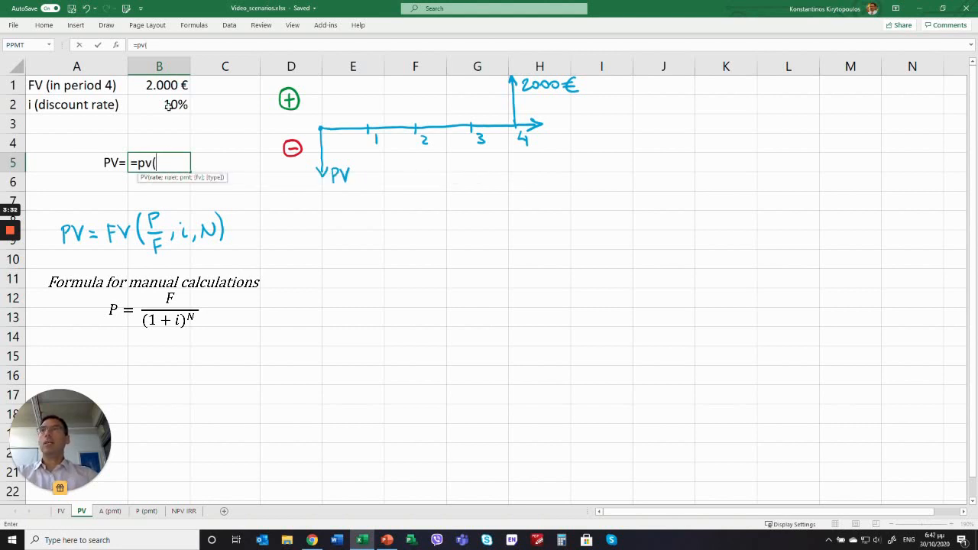
pyautogui.click(158, 104)
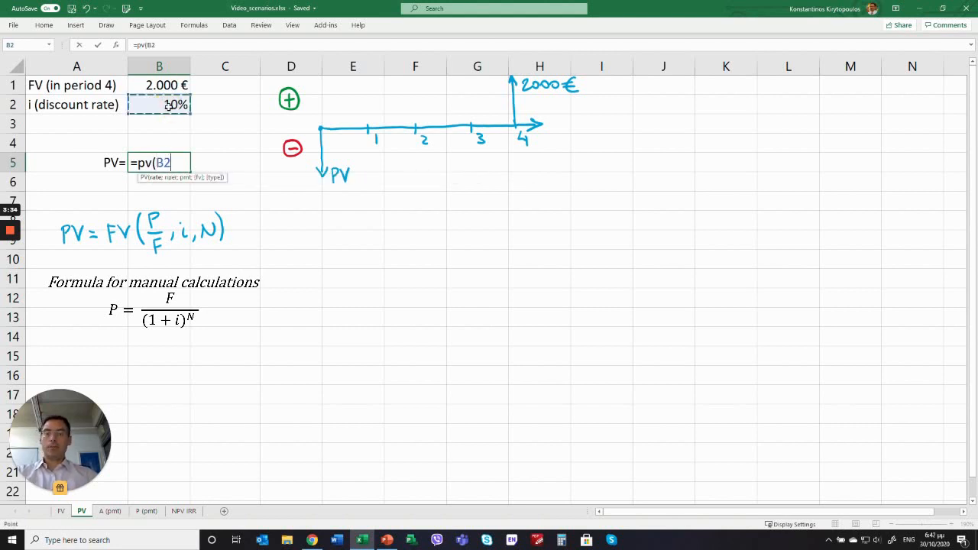
pyautogui.write(';')
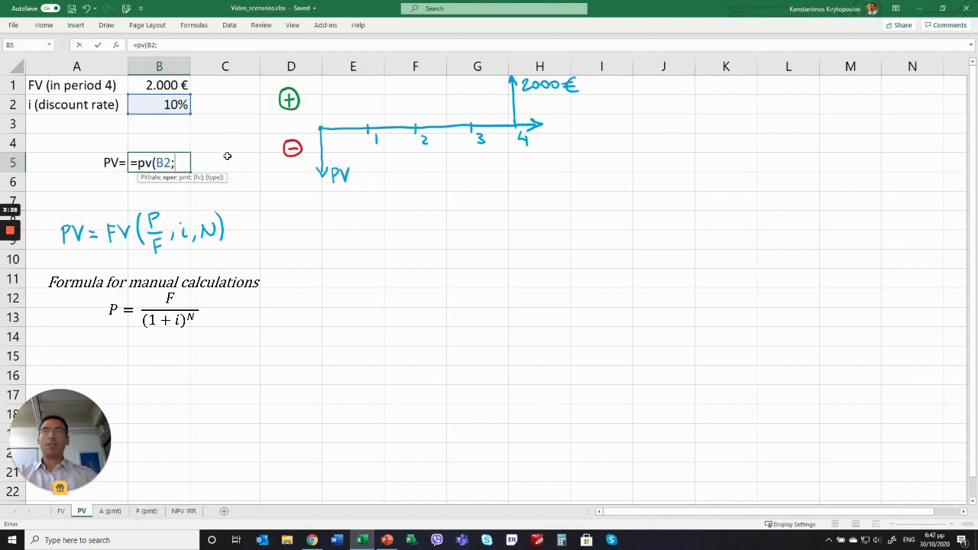
pyautogui.write('4')
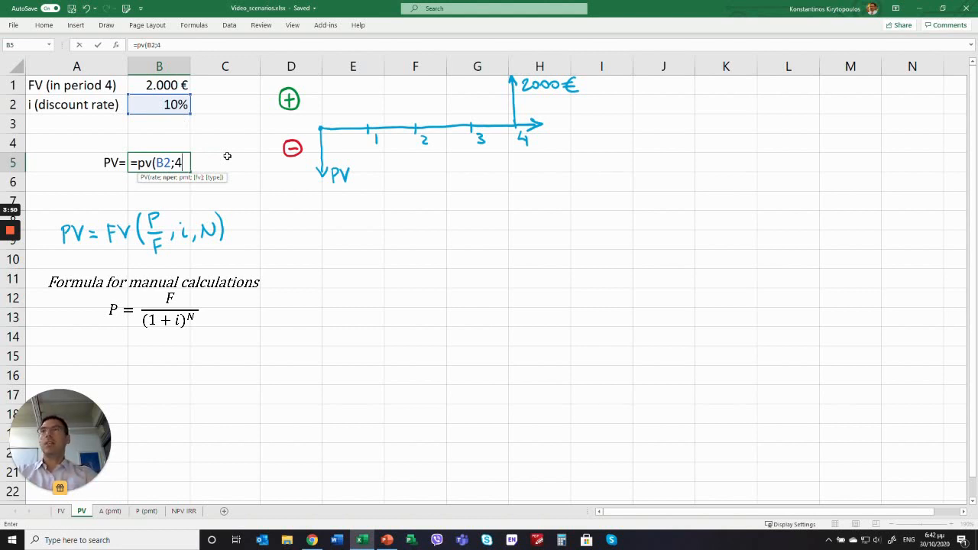
pyautogui.write(';')
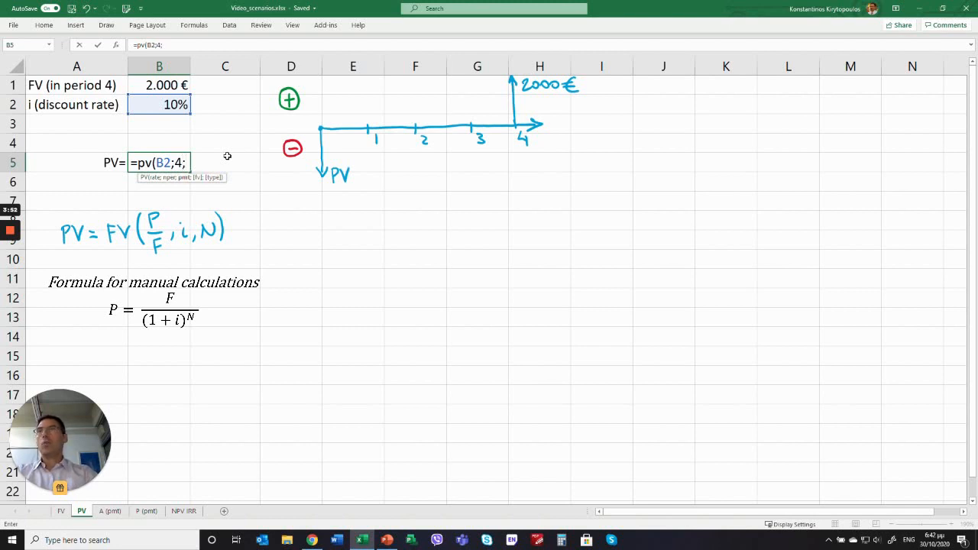
pyautogui.write(';')
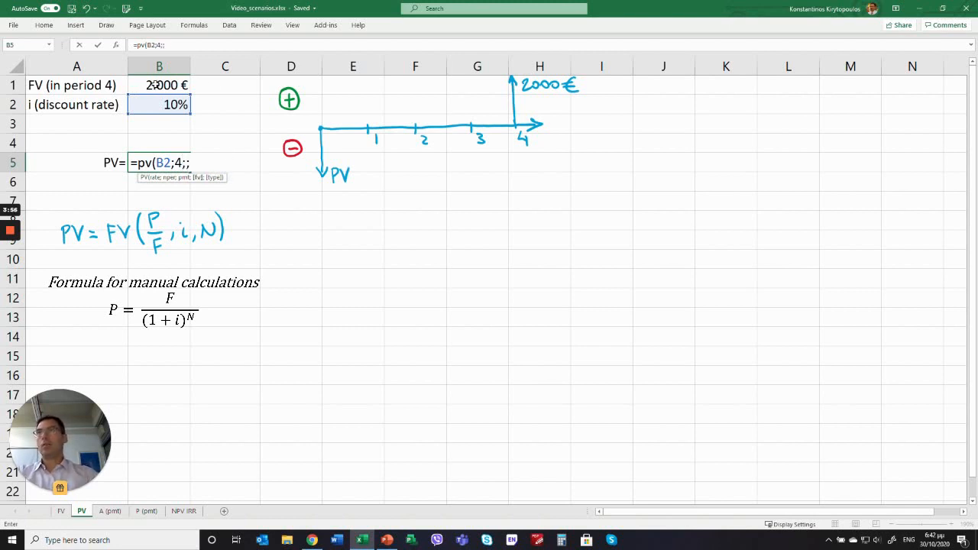
pyautogui.click(159, 86)
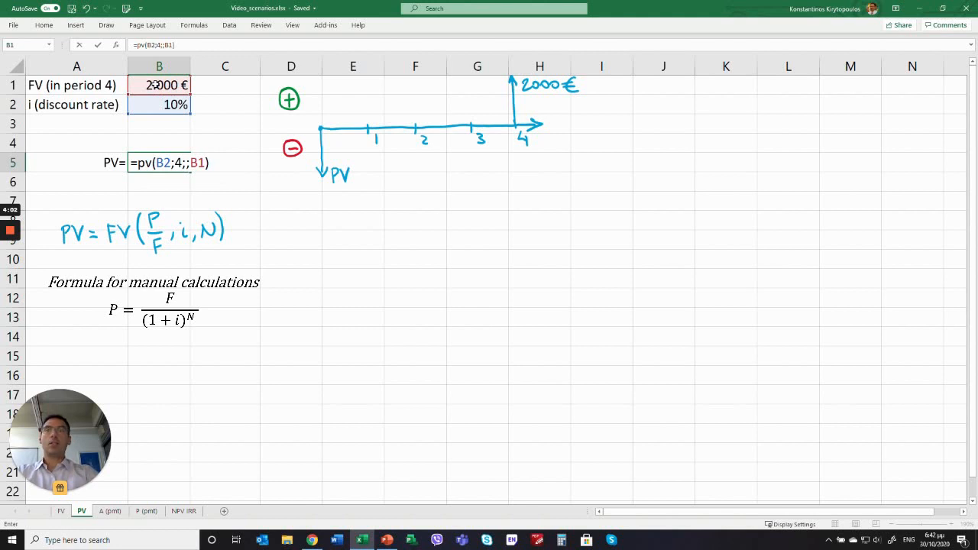
pyautogui.press('Return')
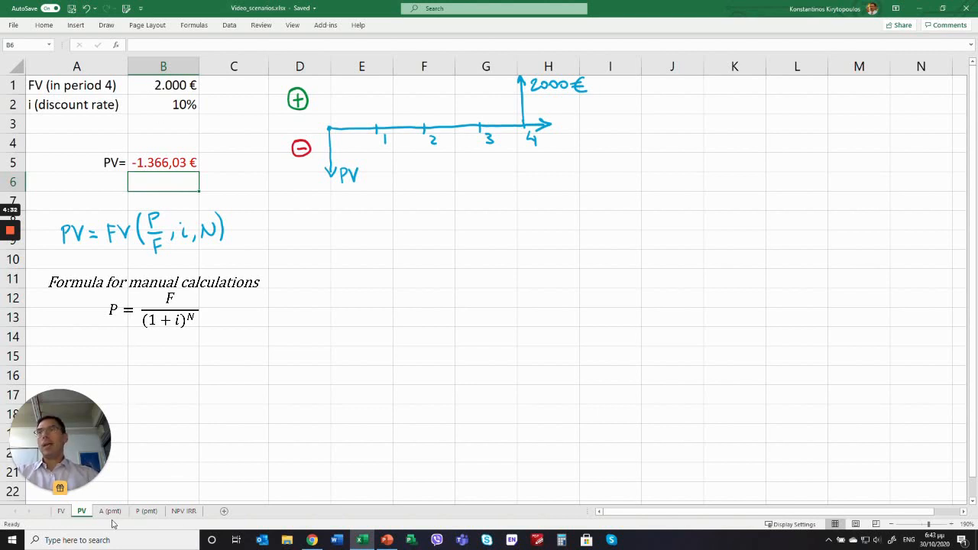
# Step: Go to the installment sheet and review the 3.000 € loan, 10% rate and 3 periods
pyautogui.click(110, 510)
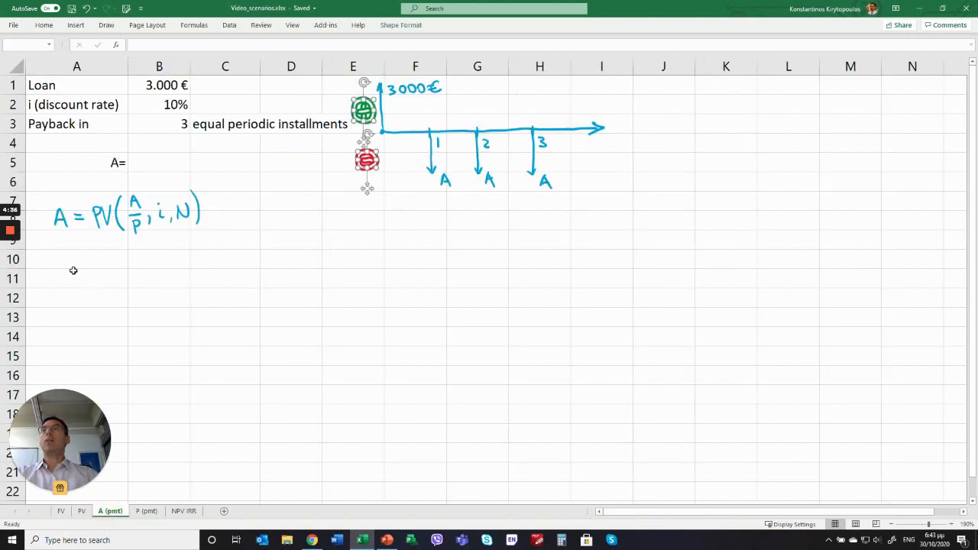
pyautogui.click(76, 258)
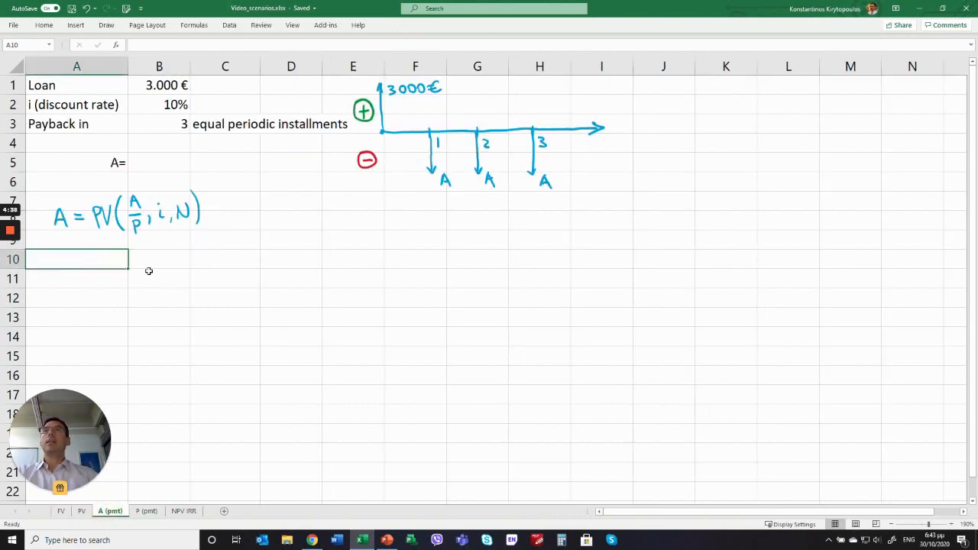
pyautogui.moveTo(265, 282)
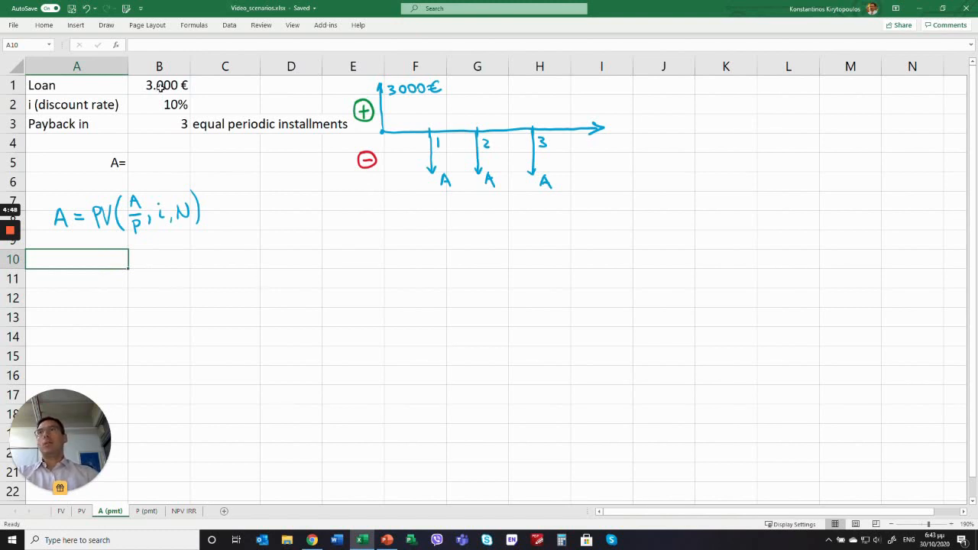
pyautogui.click(159, 86)
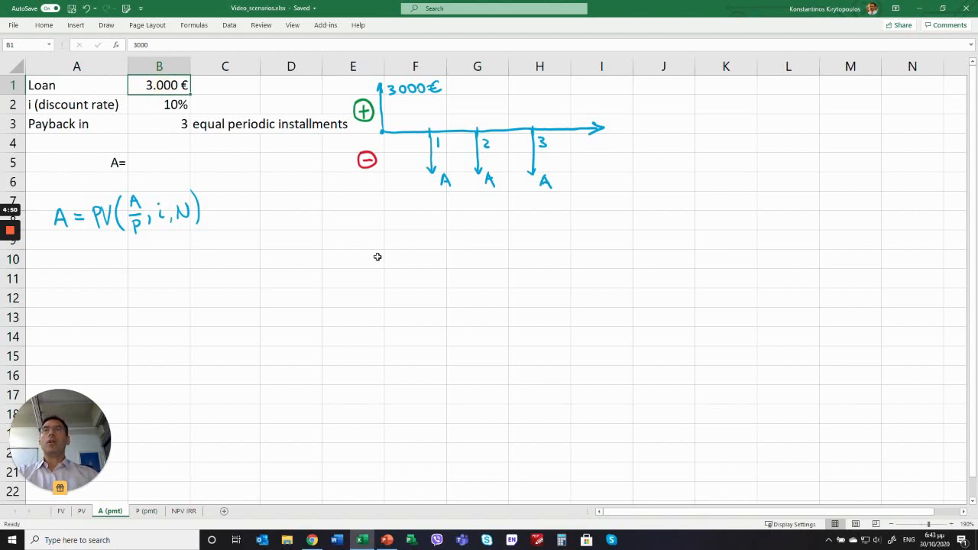
pyautogui.click(159, 104)
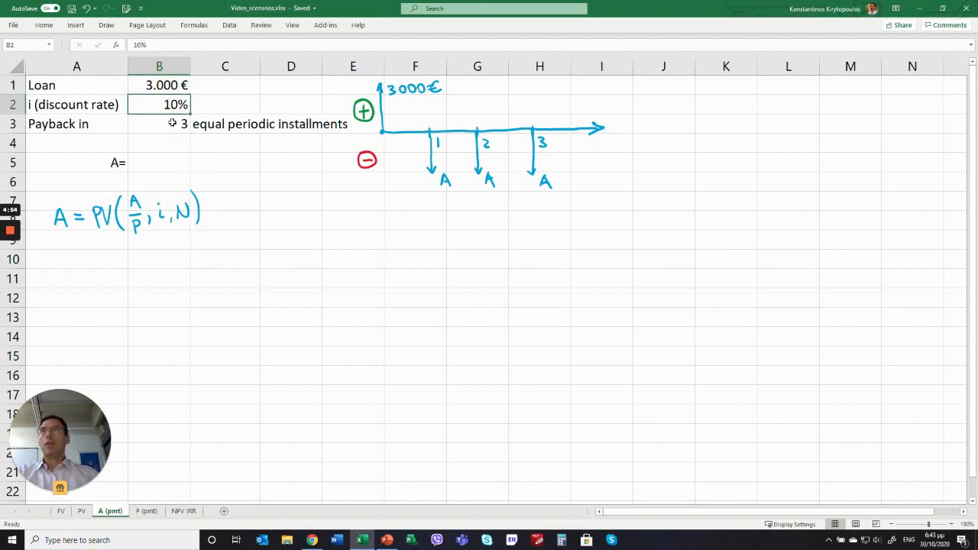
pyautogui.click(159, 123)
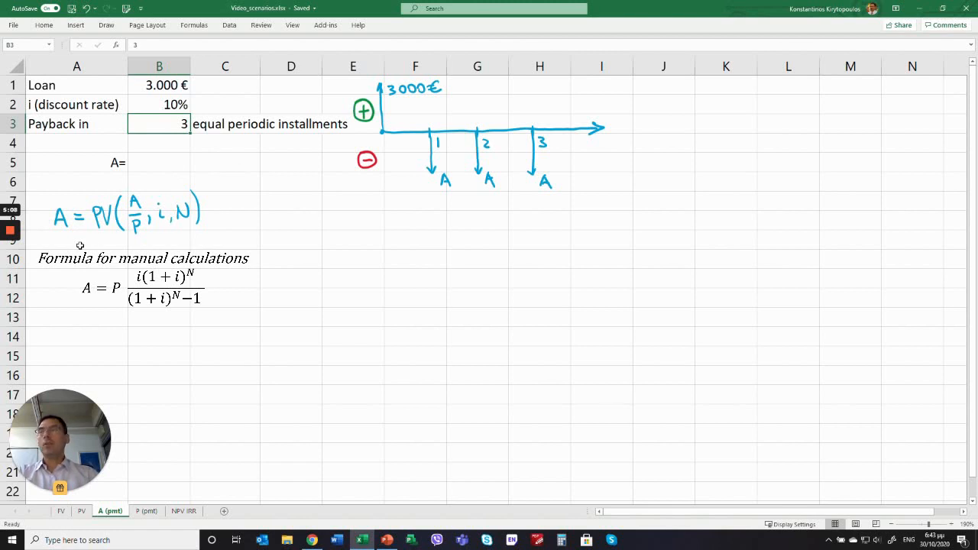
pyautogui.moveTo(159, 247)
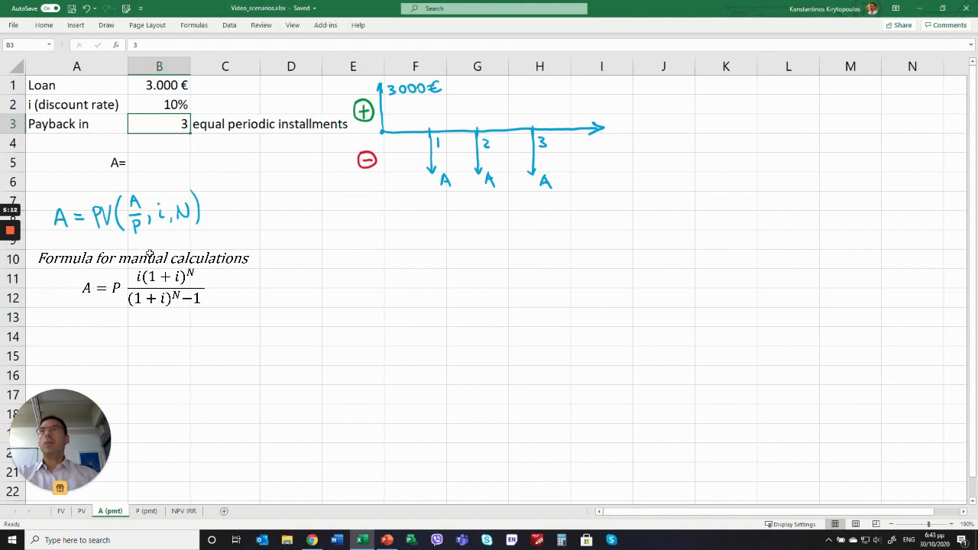
pyautogui.moveTo(191, 208)
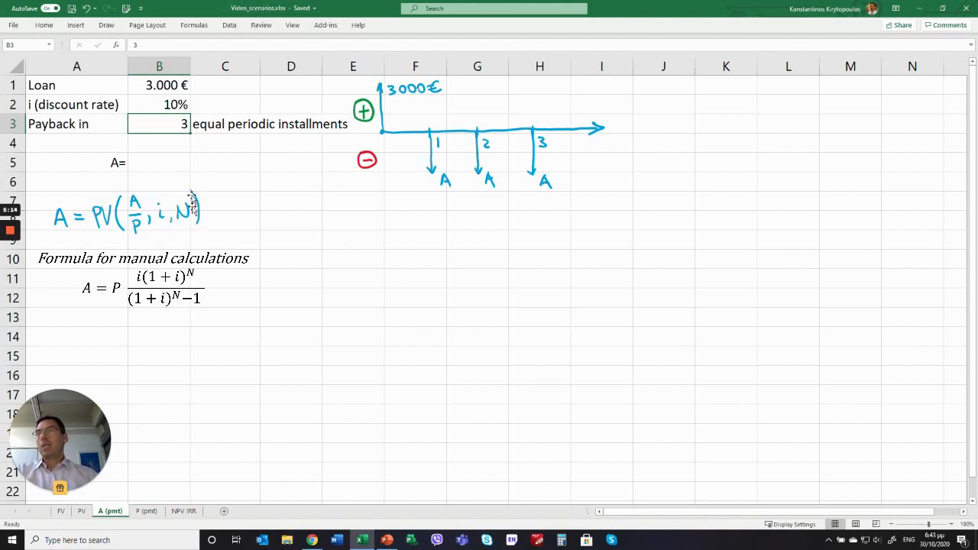
pyautogui.moveTo(165, 163)
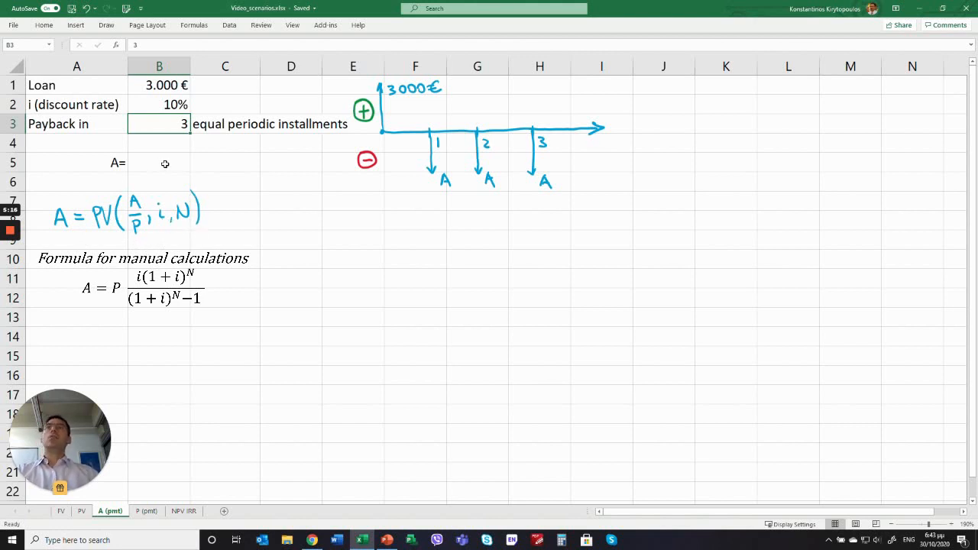
# Step: Enter =PMT(B2;B3;B1) beside A= to get the installment -1.206,34 €
pyautogui.click(159, 162)
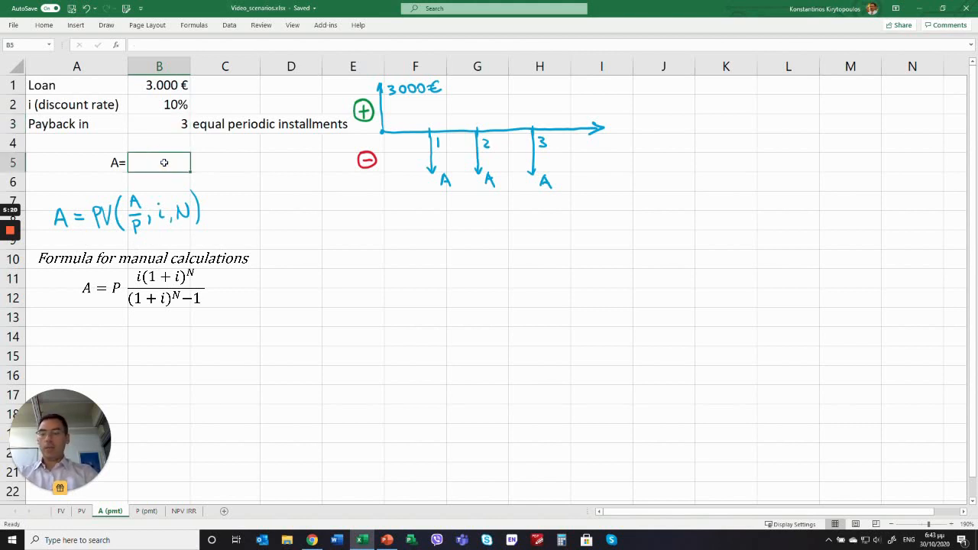
pyautogui.write('p')
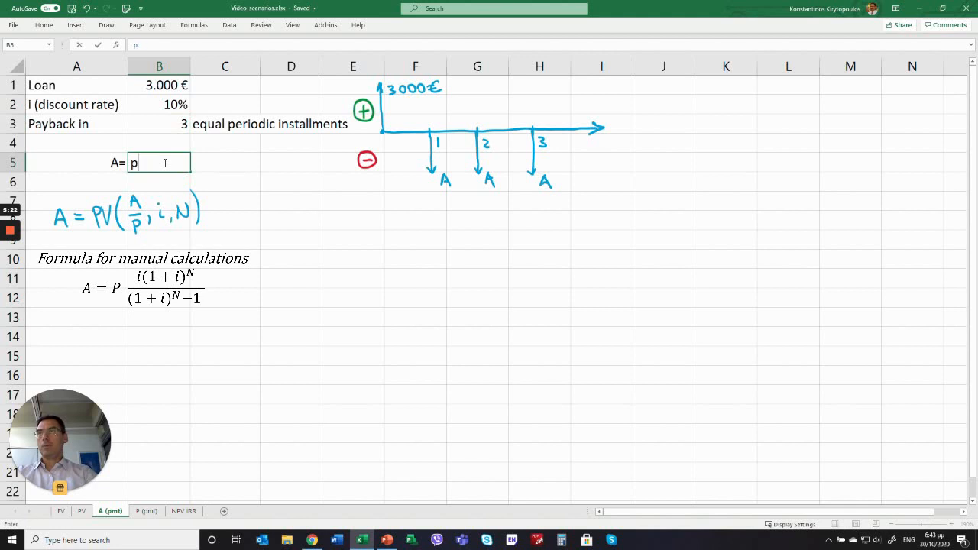
pyautogui.write('=pmt')
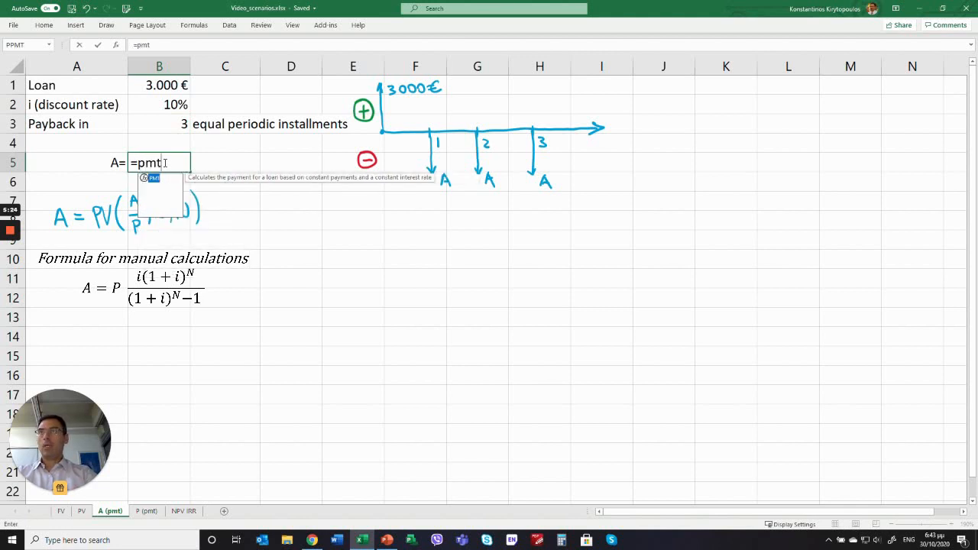
pyautogui.write('(')
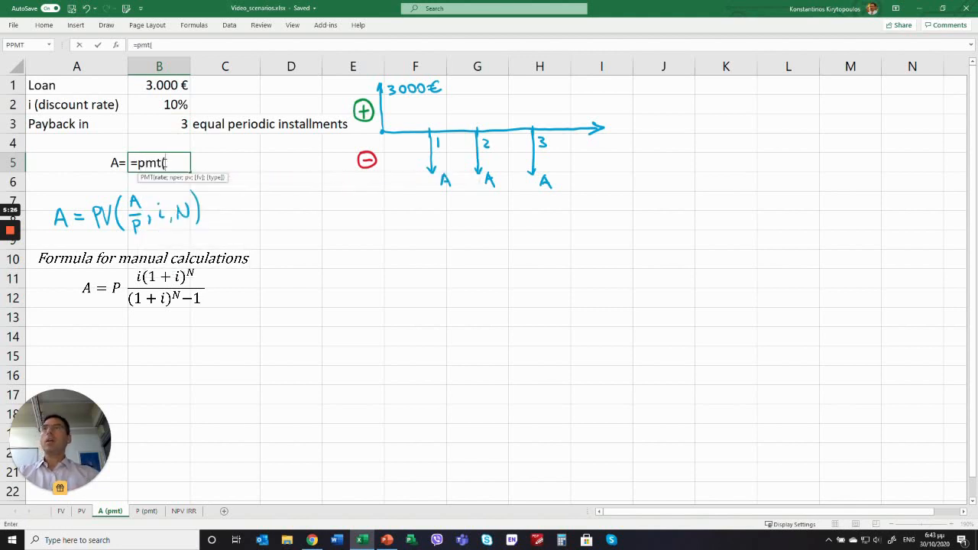
pyautogui.click(159, 104)
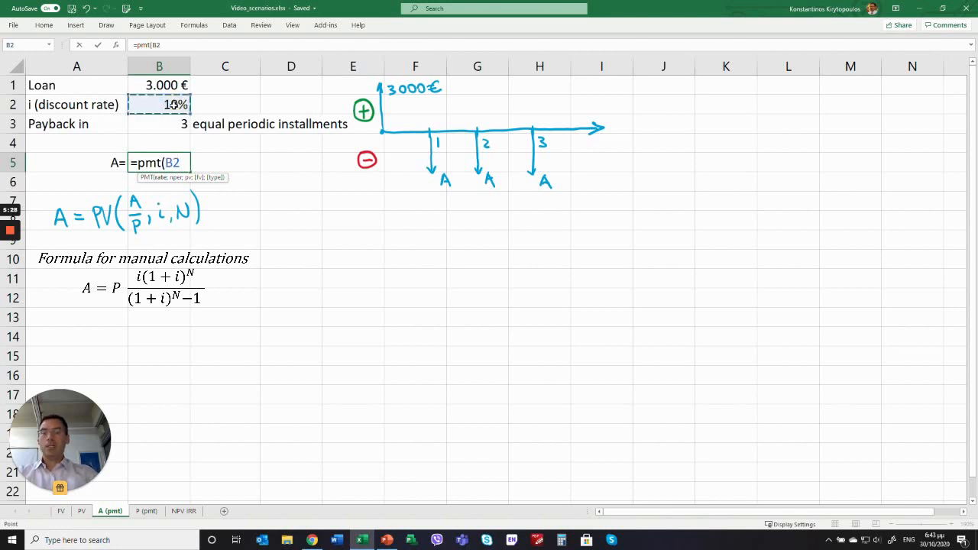
pyautogui.write(';')
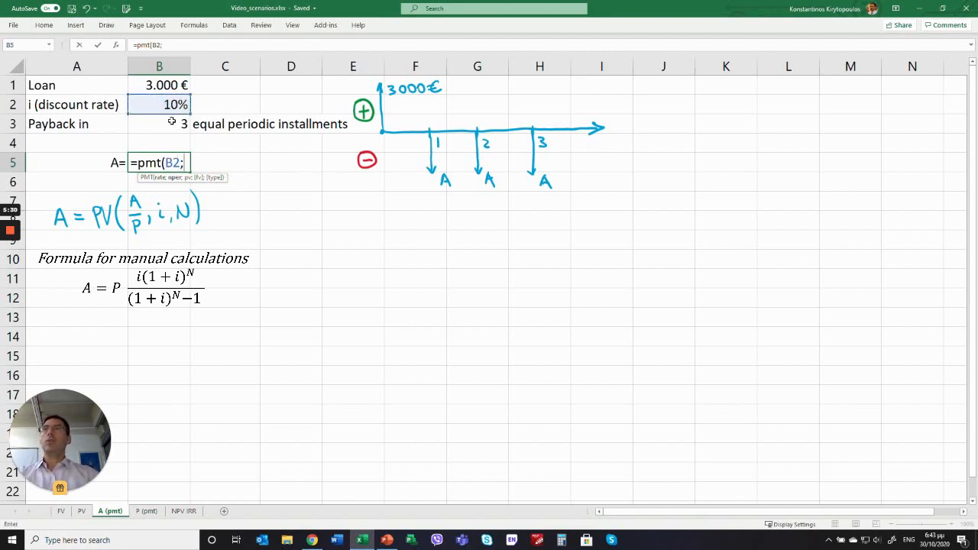
pyautogui.click(159, 123)
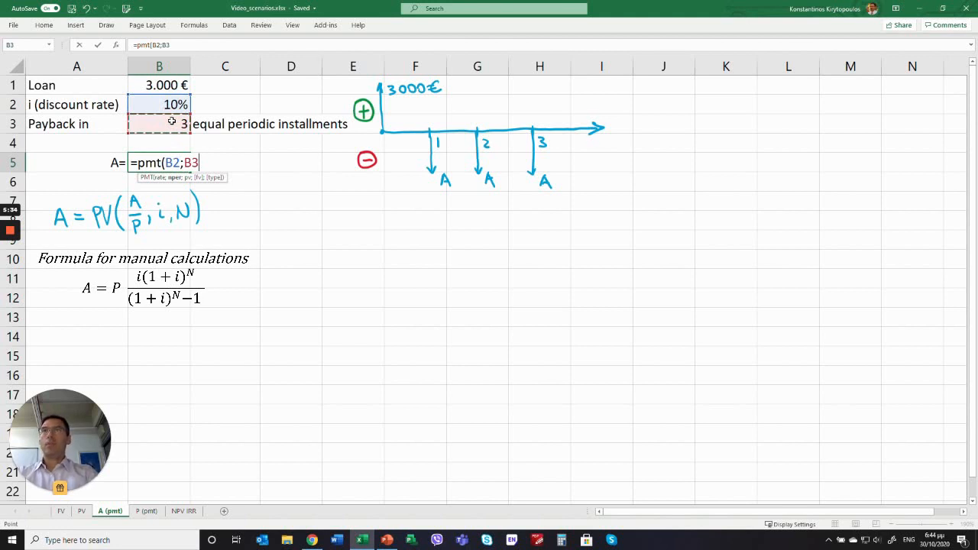
pyautogui.write(';')
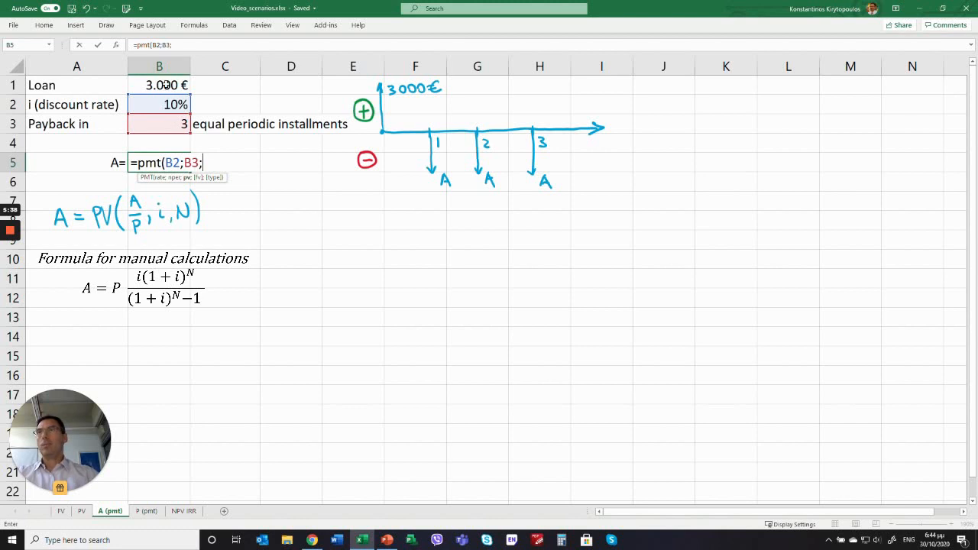
pyautogui.click(159, 86)
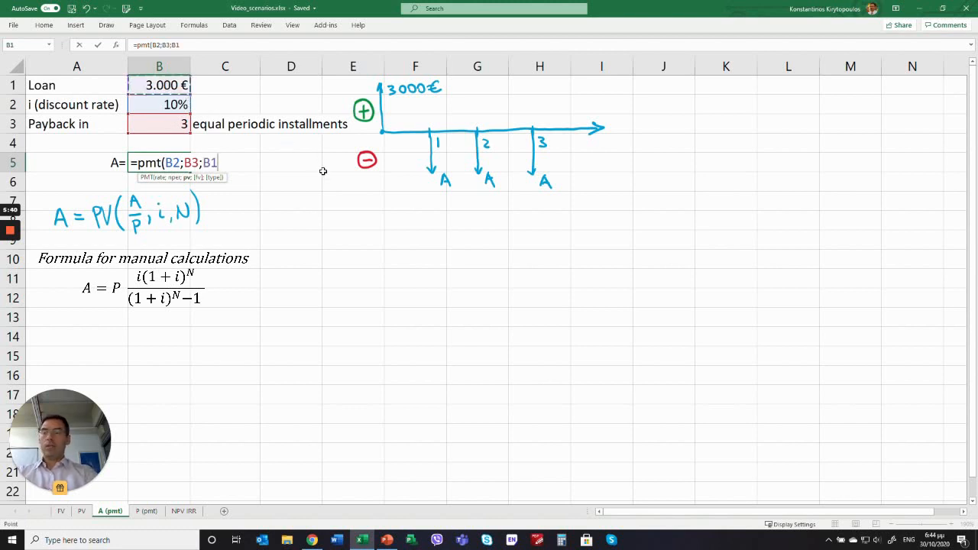
pyautogui.write(')')
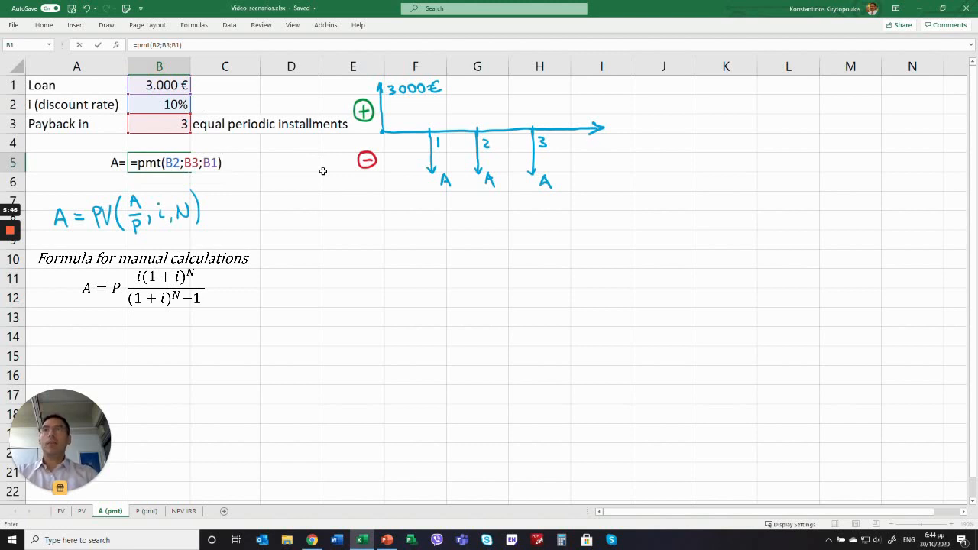
pyautogui.press('Return')
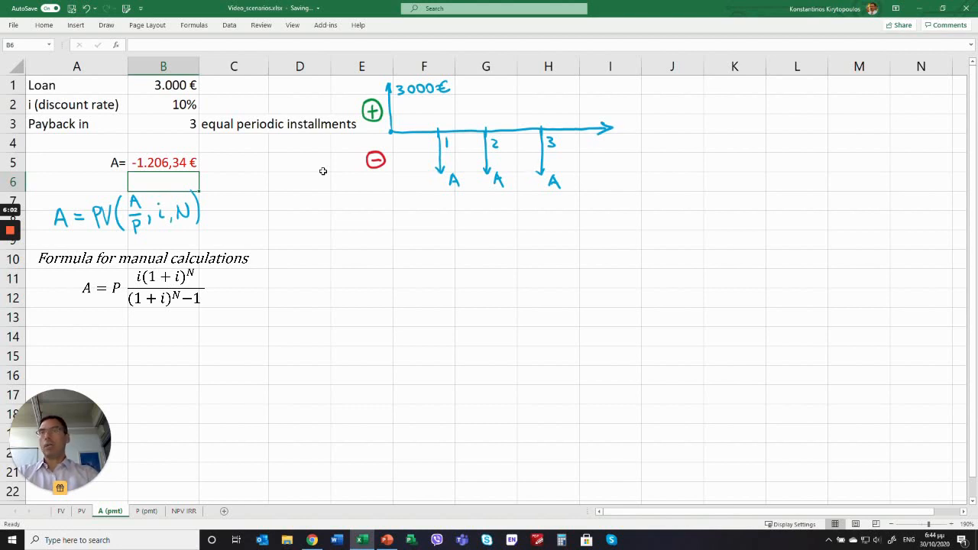
# Step: On the deposit sheet enter =PV(B2;B3;300) for three 300 € withdrawals at 10%, giving -746,06 €
pyautogui.click(147, 511)
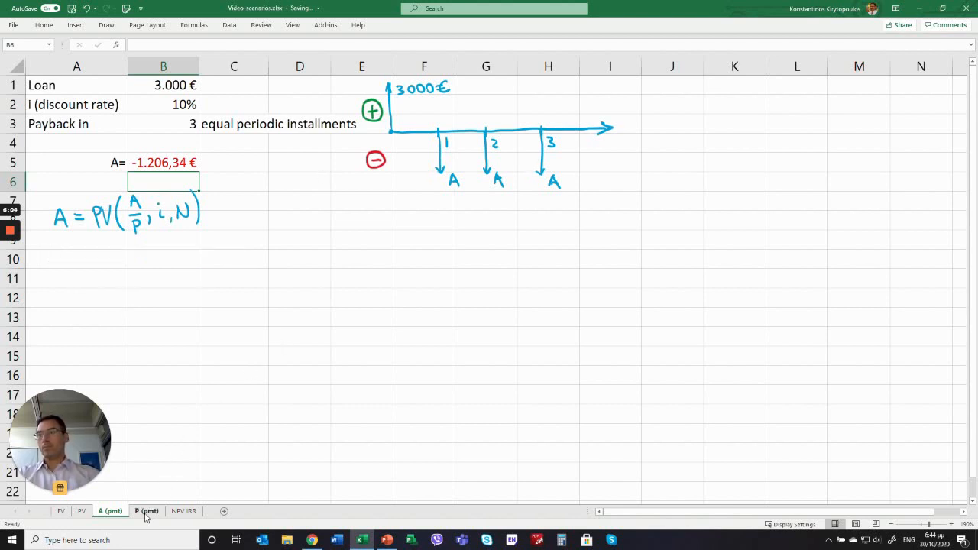
pyautogui.click(147, 511)
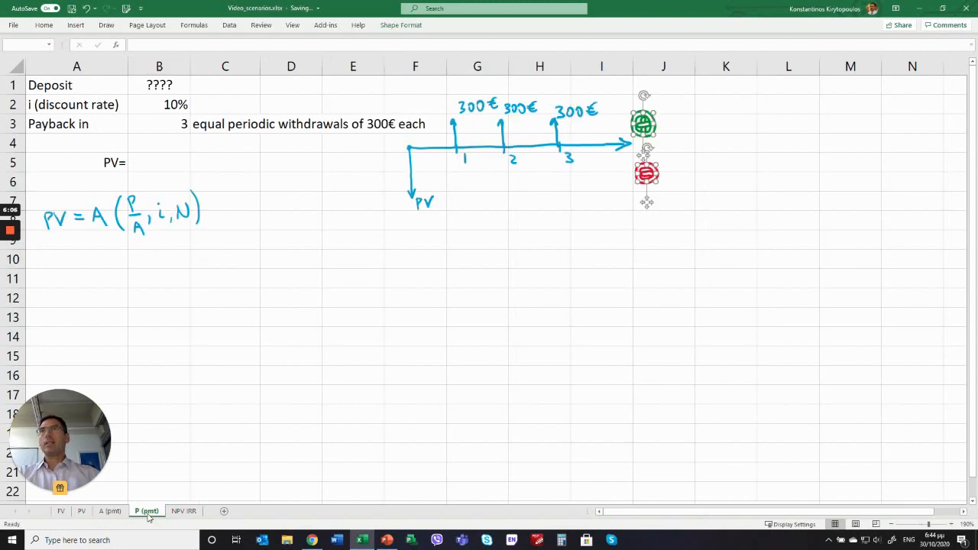
pyautogui.click(290, 413)
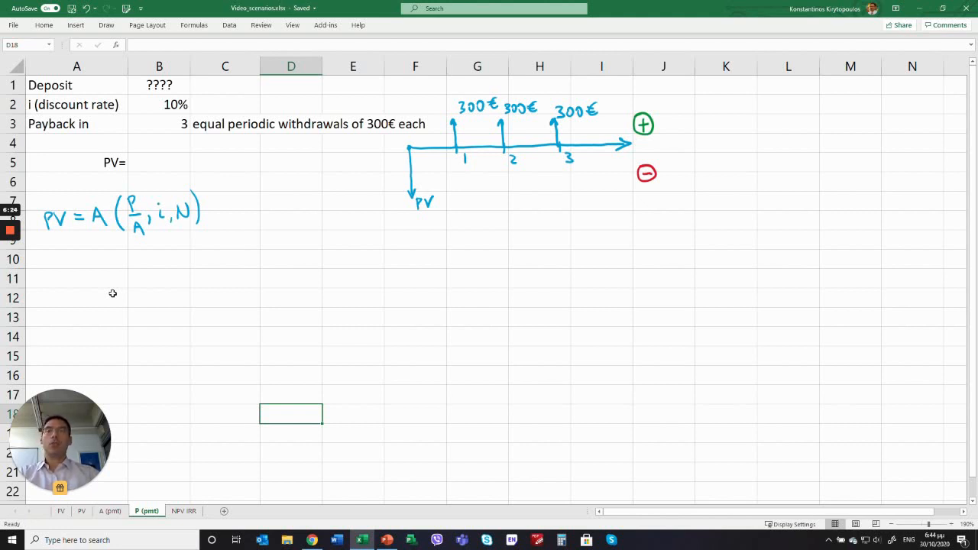
pyautogui.moveTo(188, 270)
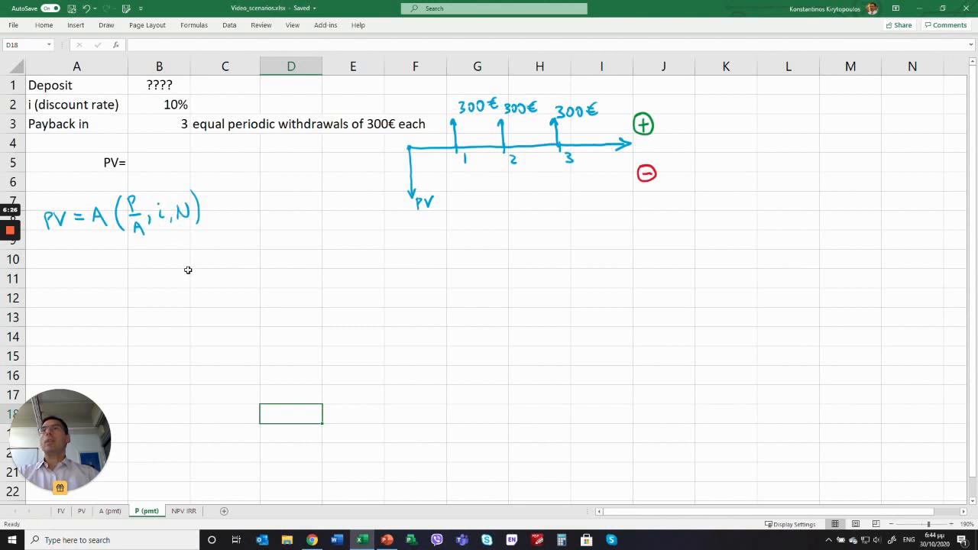
pyautogui.moveTo(120, 181)
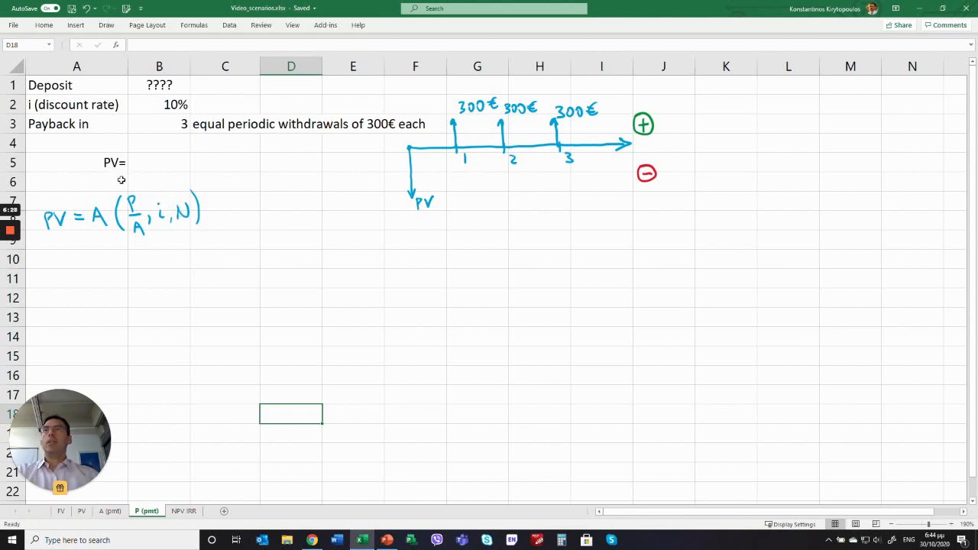
pyautogui.click(159, 161)
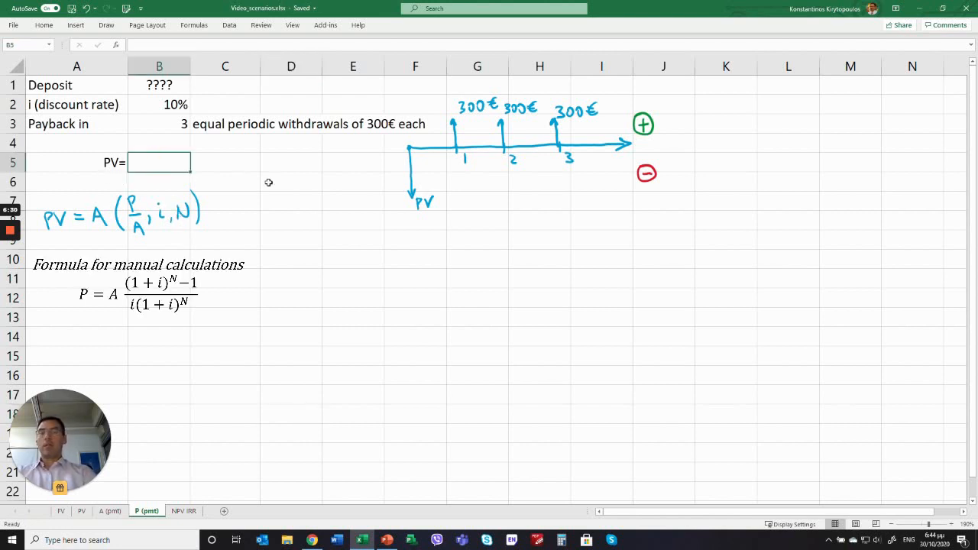
pyautogui.write('=')
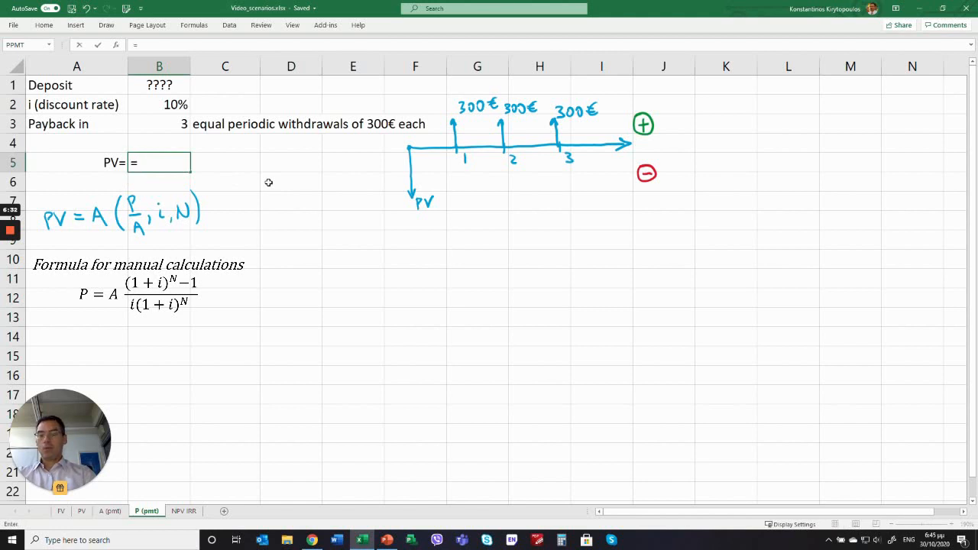
pyautogui.write('pv')
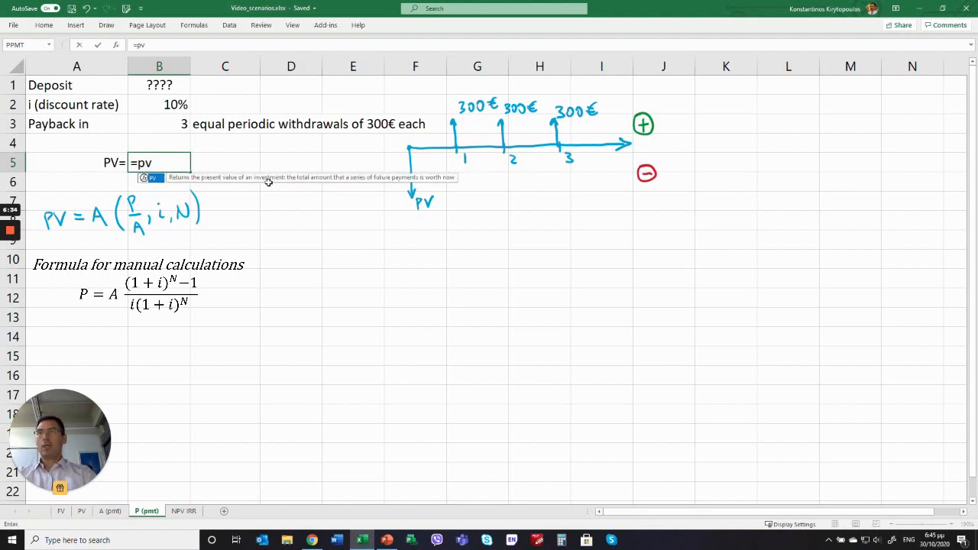
pyautogui.write('(')
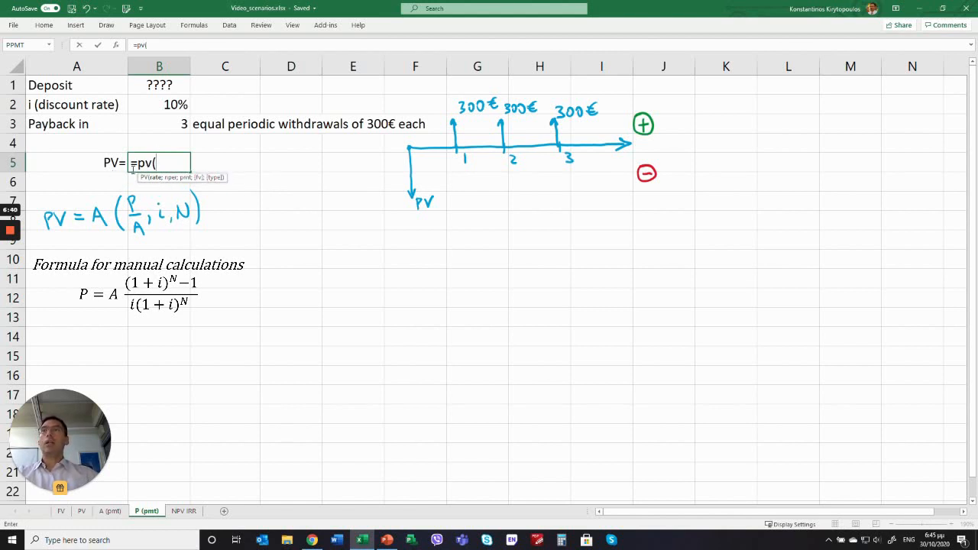
pyautogui.moveTo(168, 187)
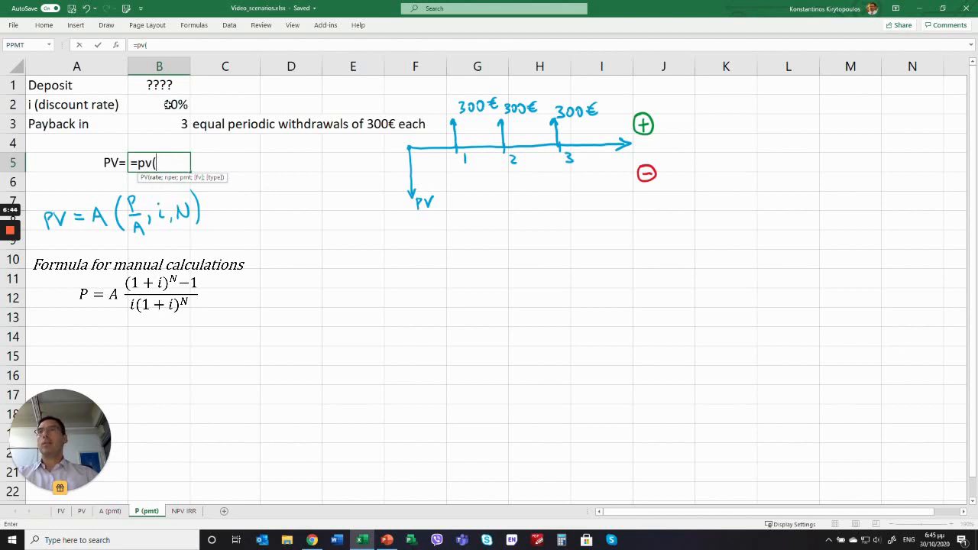
pyautogui.click(159, 104)
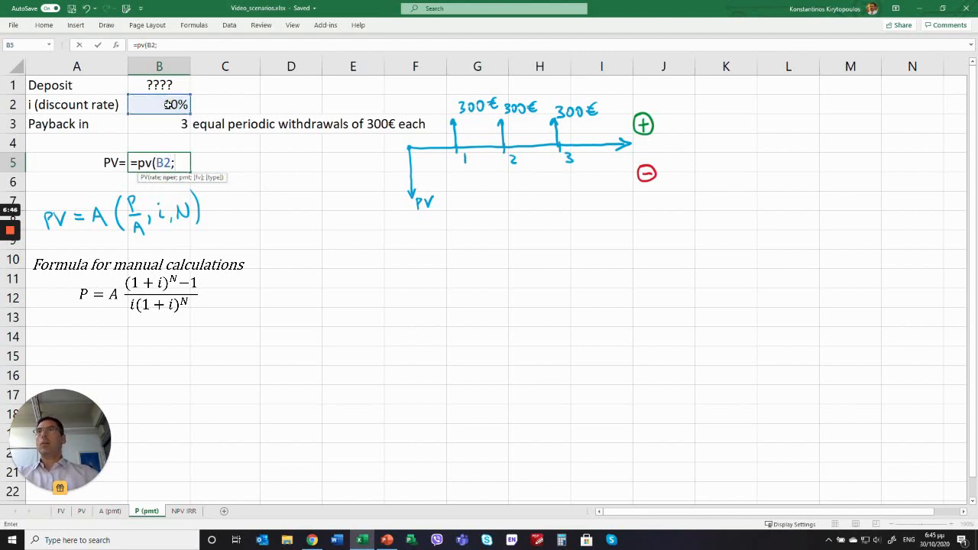
pyautogui.click(159, 124)
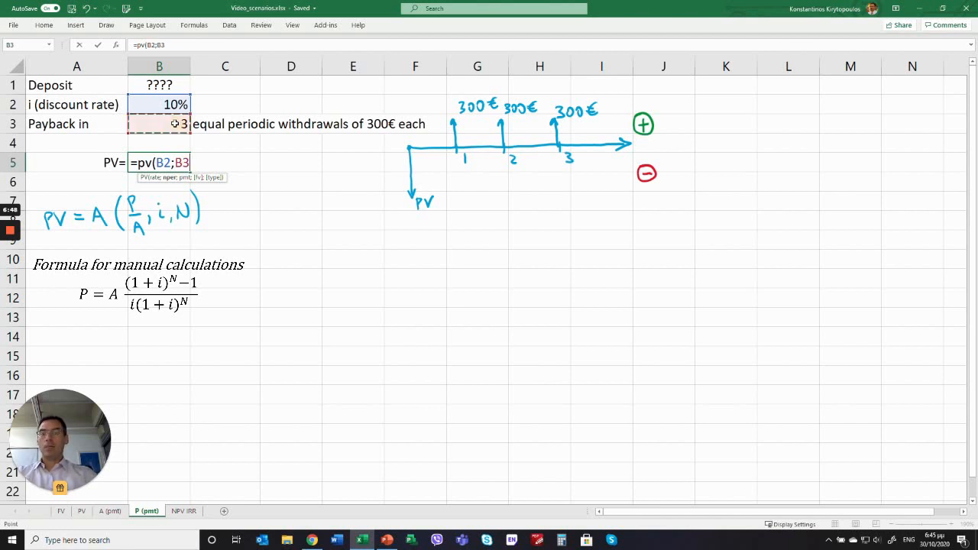
pyautogui.write(';')
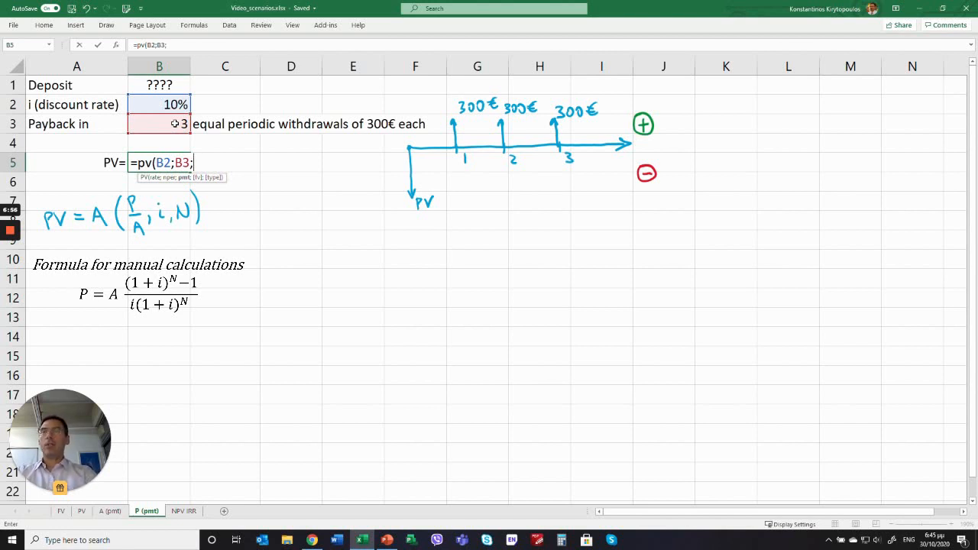
pyautogui.write('300')
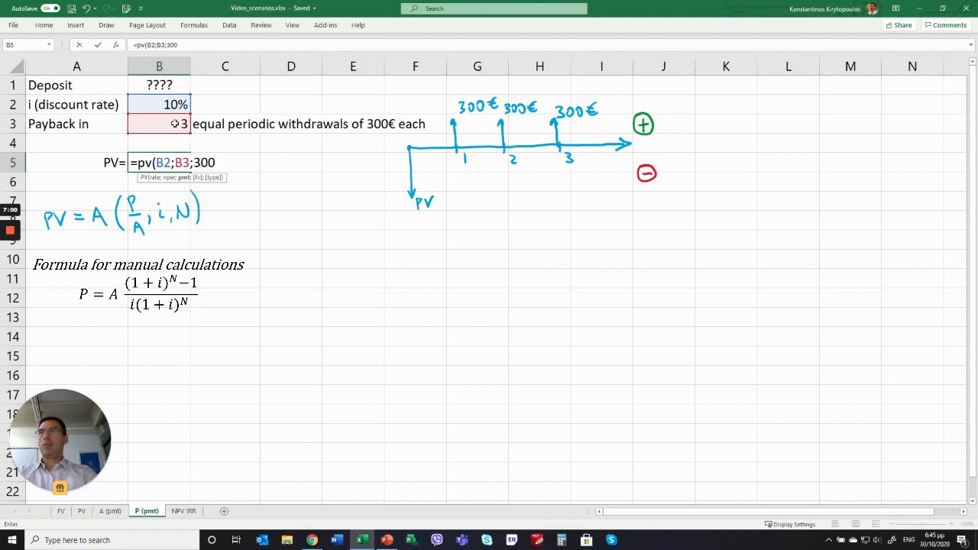
pyautogui.write(')')
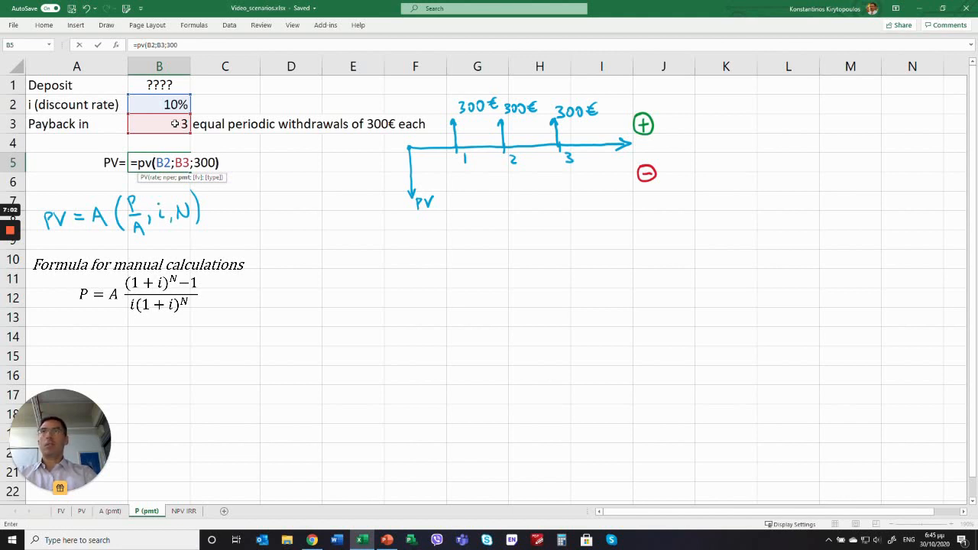
pyautogui.press('Return')
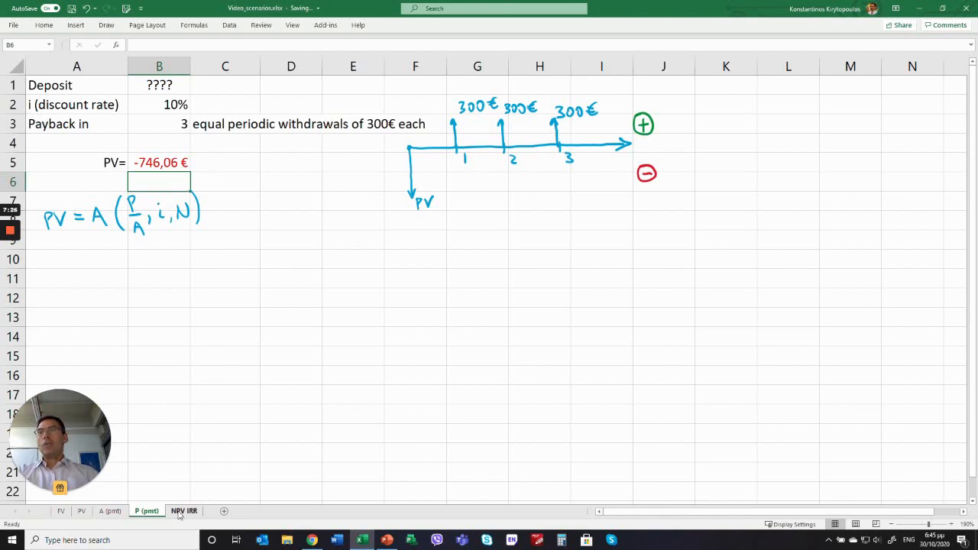
# Step: On the NPV IRR sheet enter =NPV(B1;C9:F9)+B9 discounting periods 1-4 at 10% plus the -1.000 € outlay
pyautogui.click(183, 511)
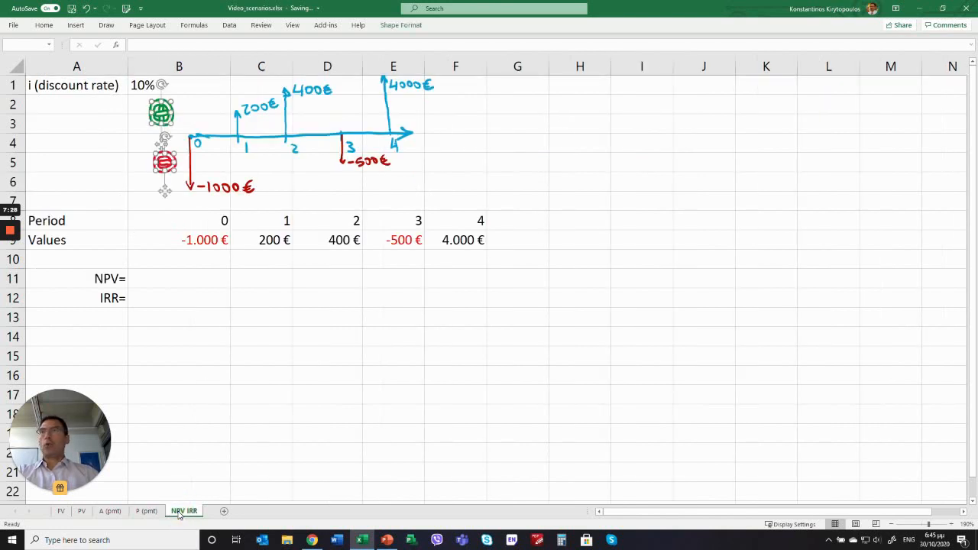
pyautogui.click(179, 375)
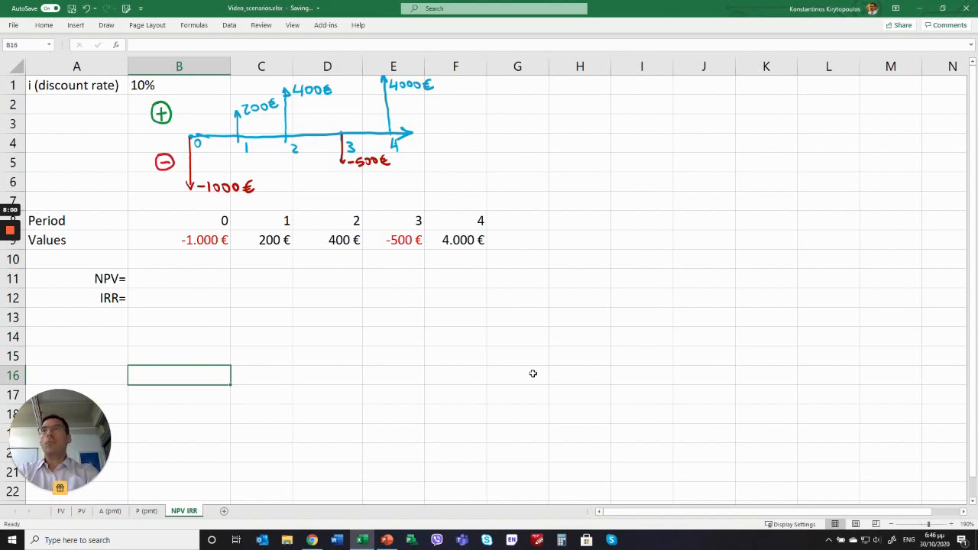
pyautogui.moveTo(69, 220)
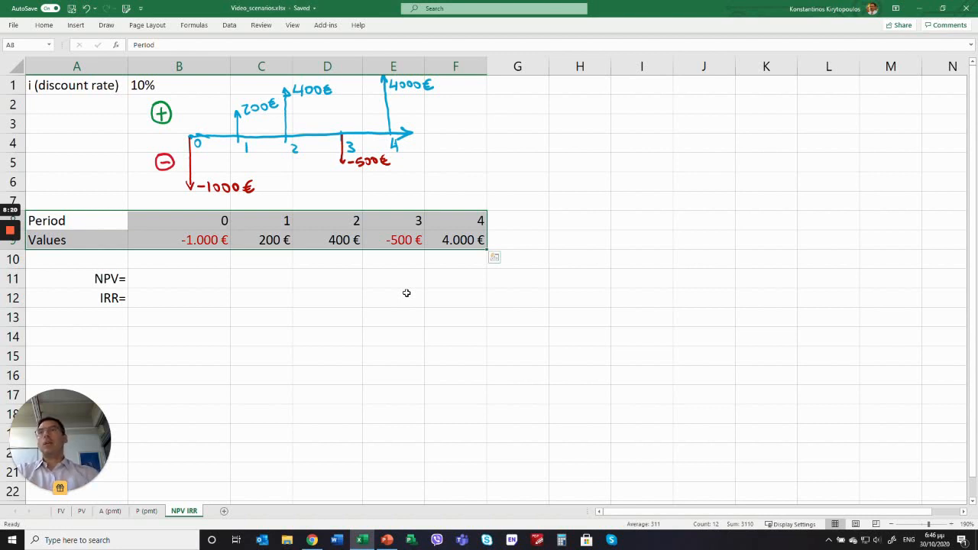
pyautogui.click(179, 278)
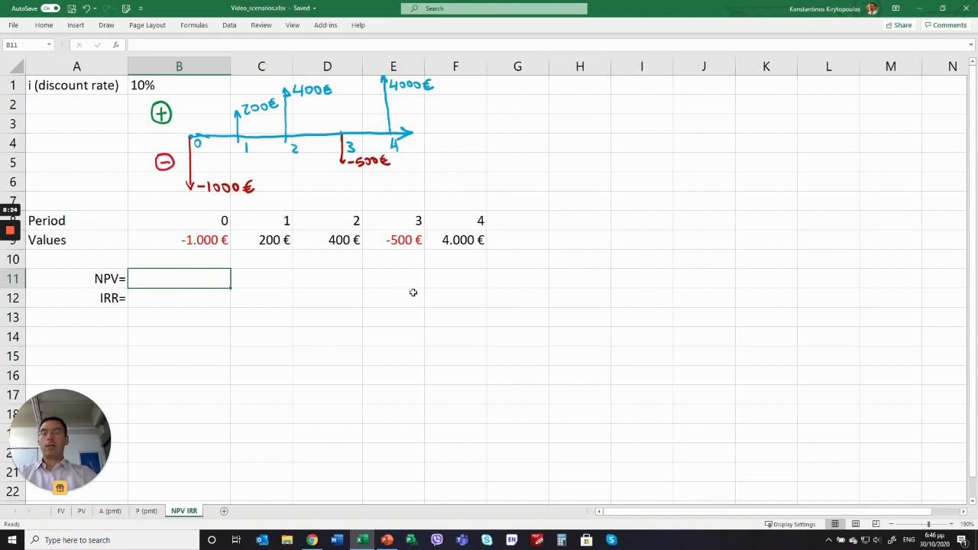
pyautogui.write('=n')
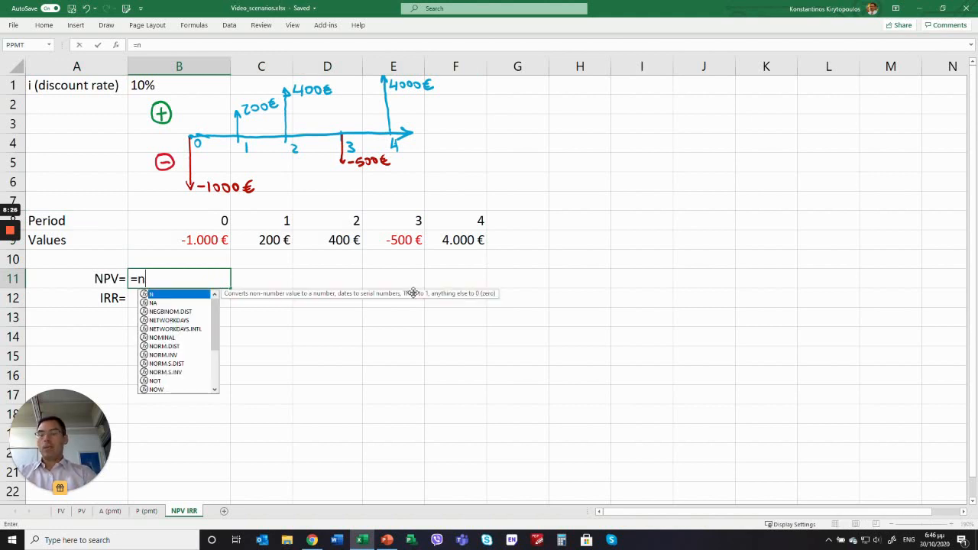
pyautogui.write('pv')
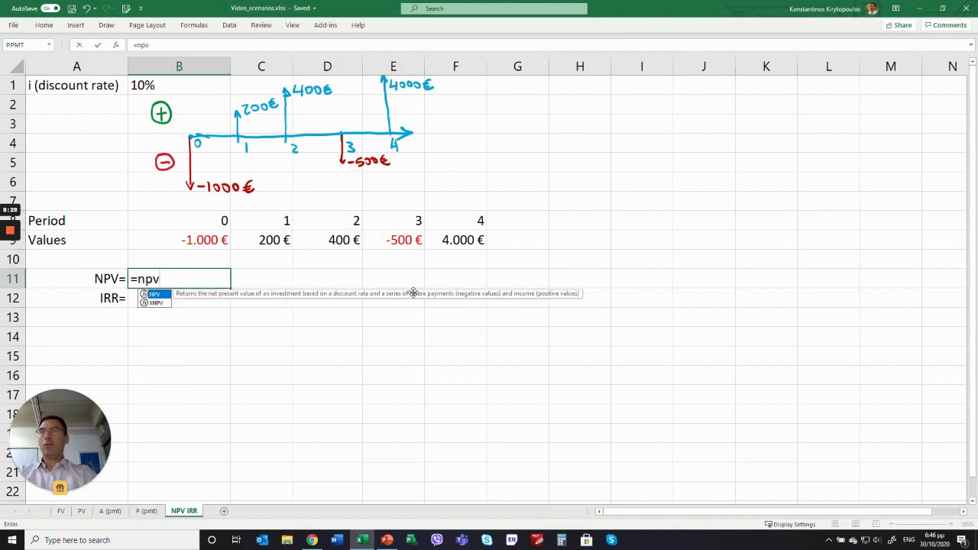
pyautogui.write('(')
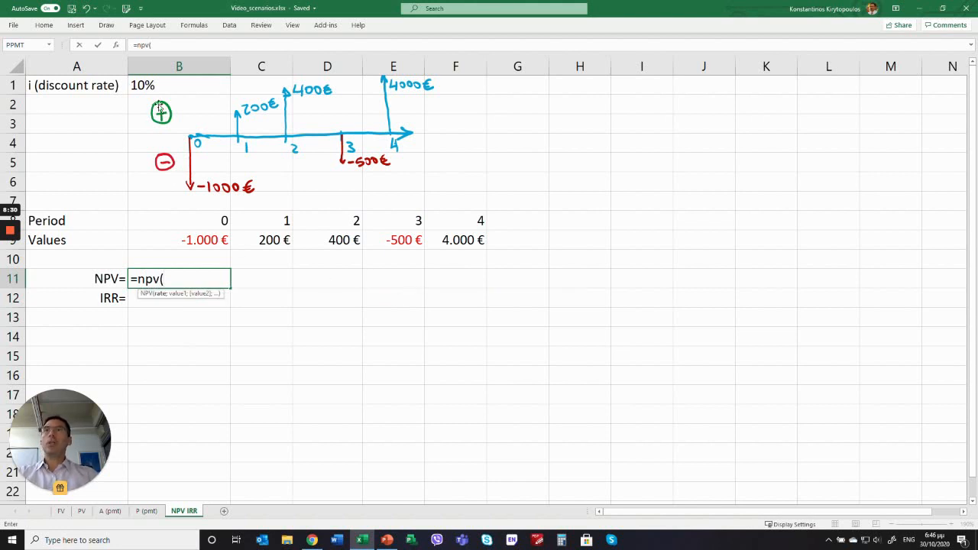
pyautogui.moveTo(177, 84)
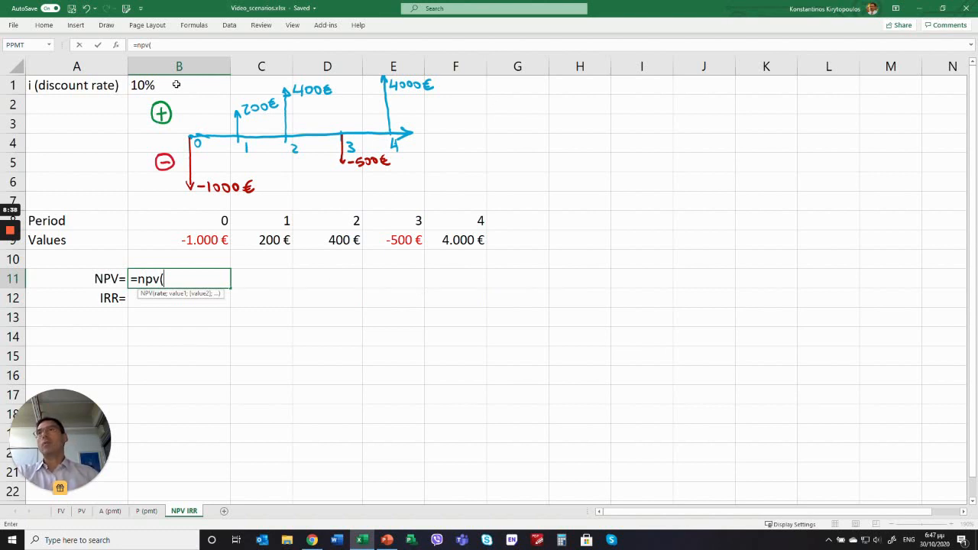
pyautogui.click(178, 85)
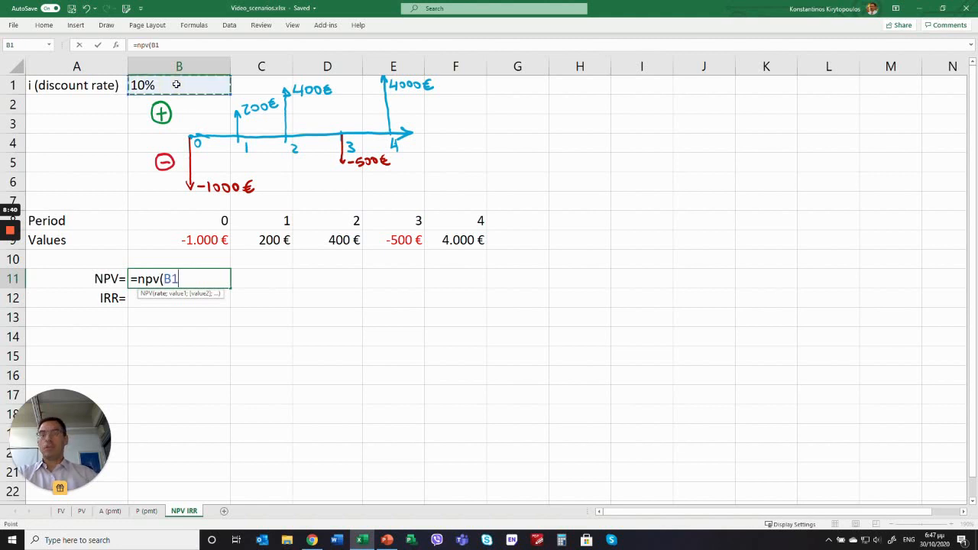
pyautogui.write(';')
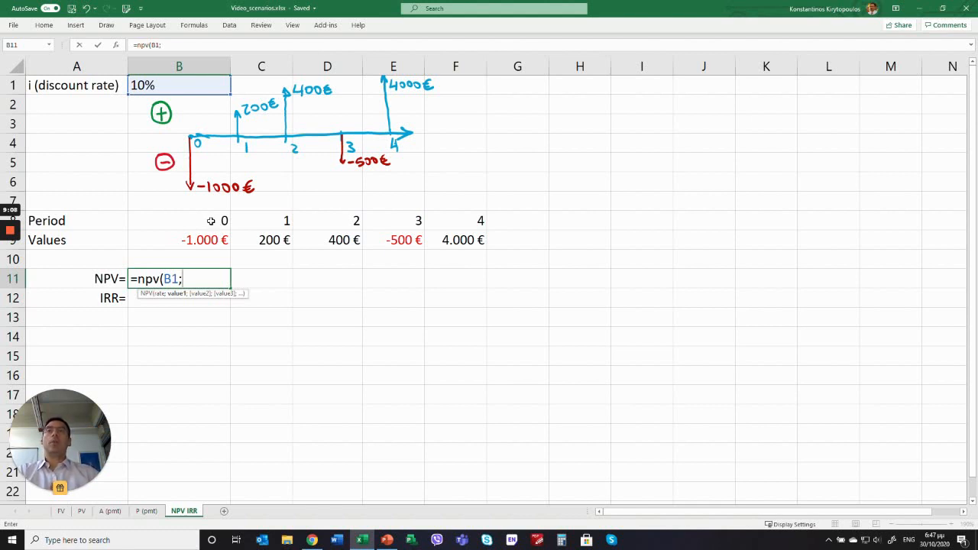
pyautogui.moveTo(277, 239)
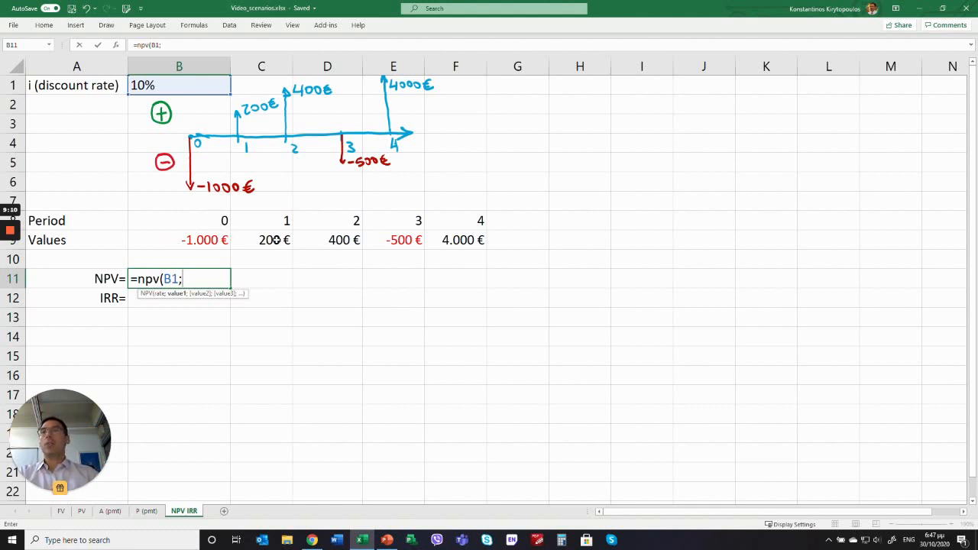
pyautogui.moveTo(274, 240); pyautogui.dragTo(344, 239)
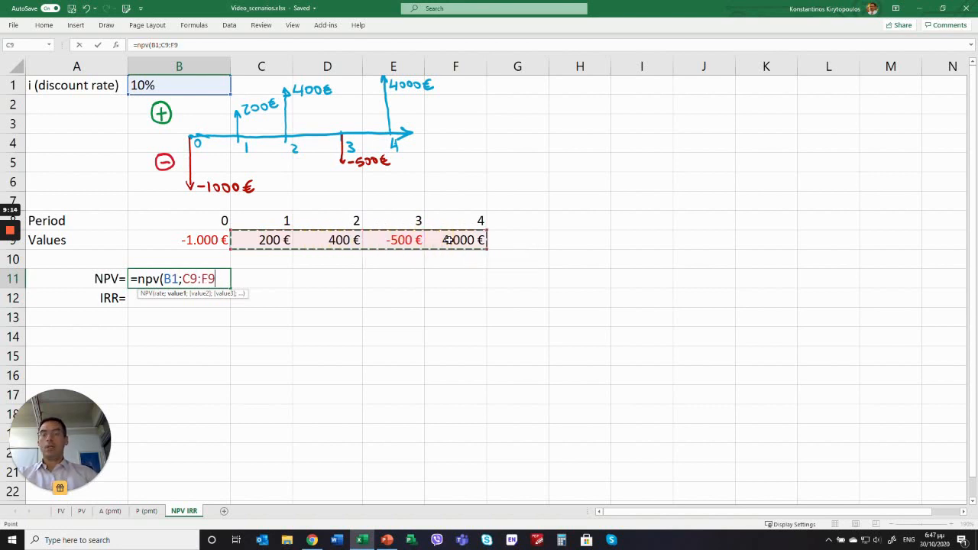
pyautogui.write(')+')
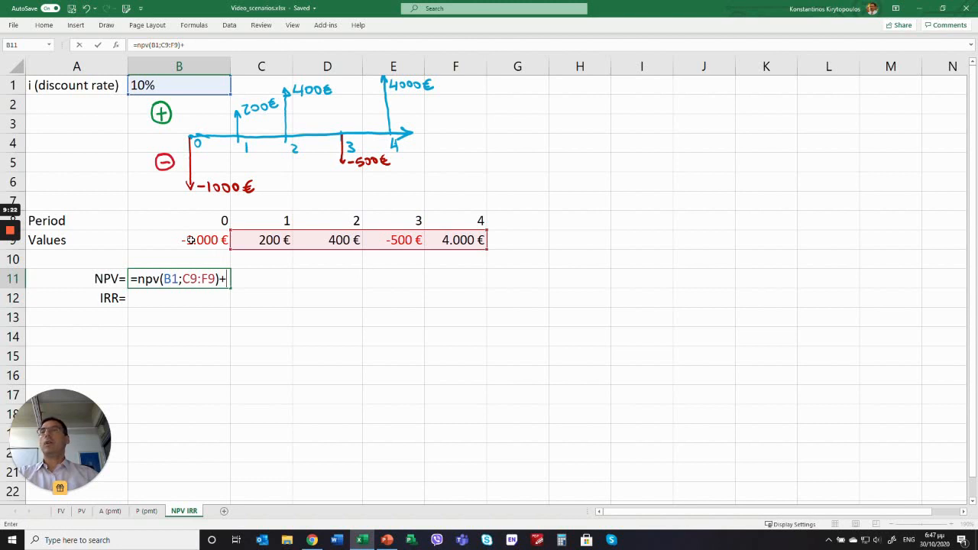
pyautogui.click(179, 240)
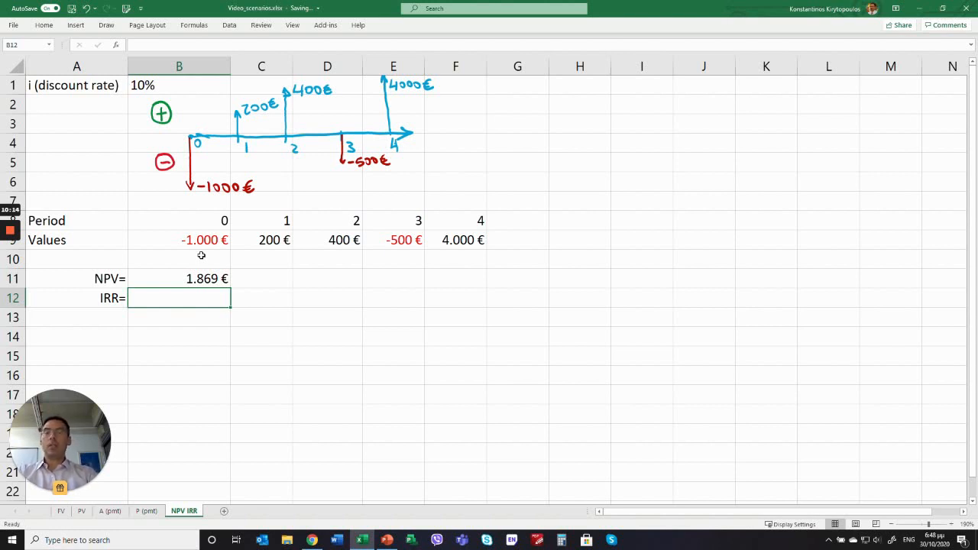
# Step: Enter =IRR(B9:F9) over all cash flows from -1.000 € to 4.000 €, giving 48%
pyautogui.write('=i')
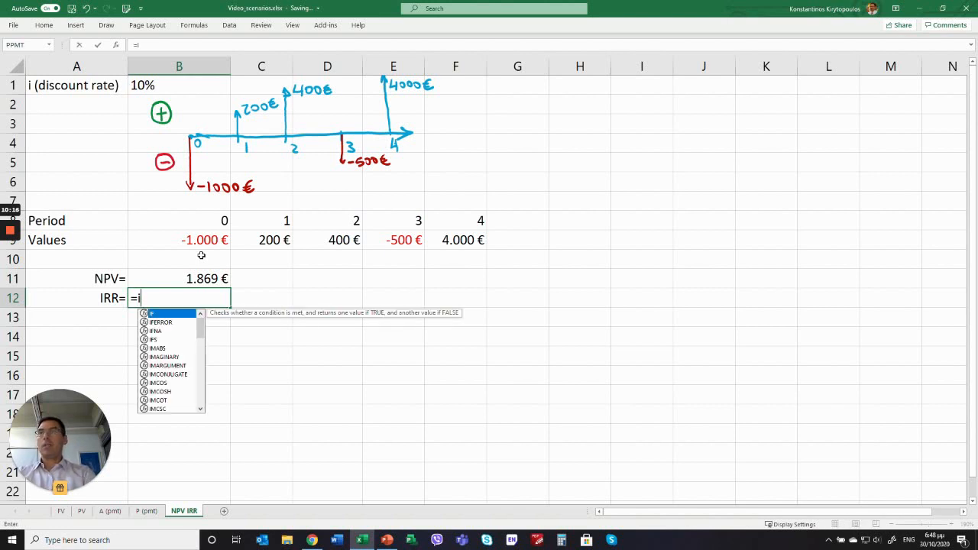
pyautogui.write('rr(')
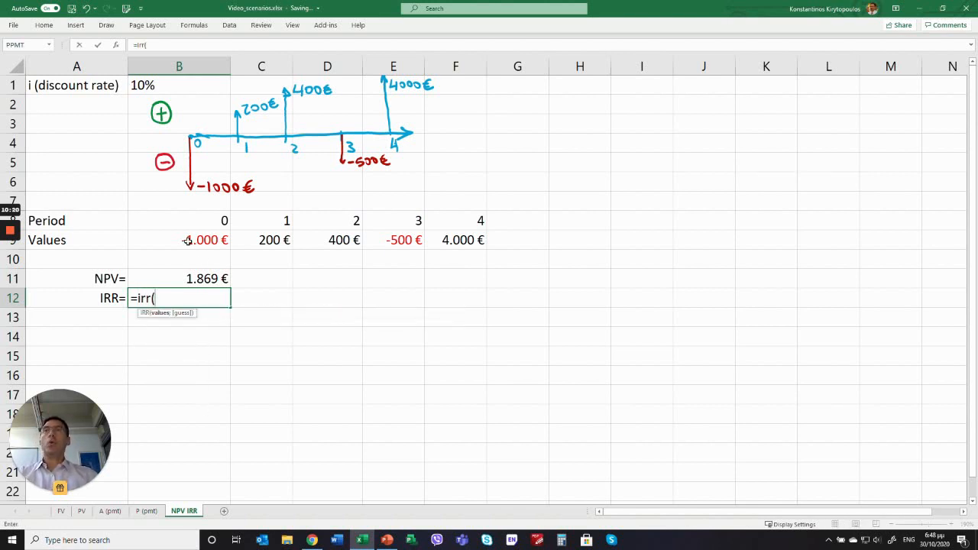
pyautogui.moveTo(205, 239); pyautogui.dragTo(461, 240)
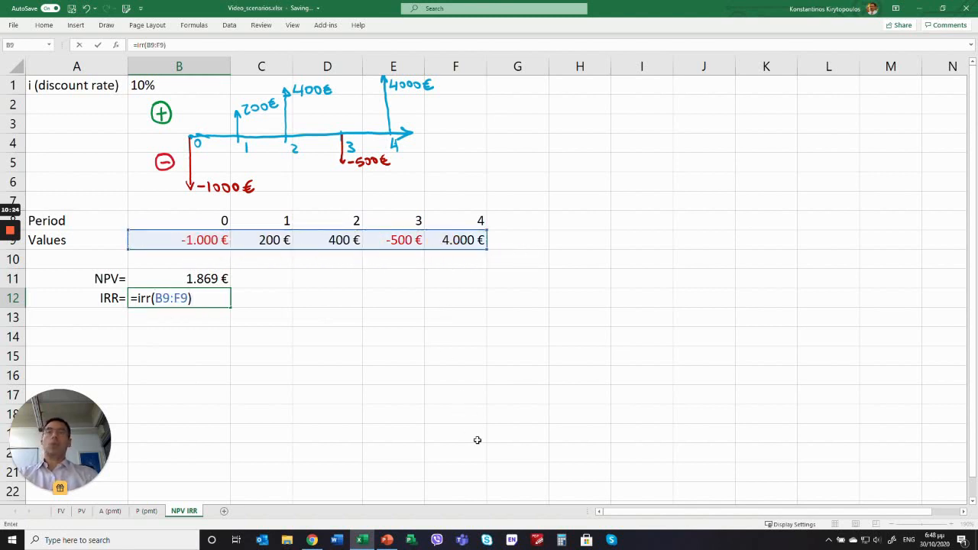
pyautogui.press('Return')
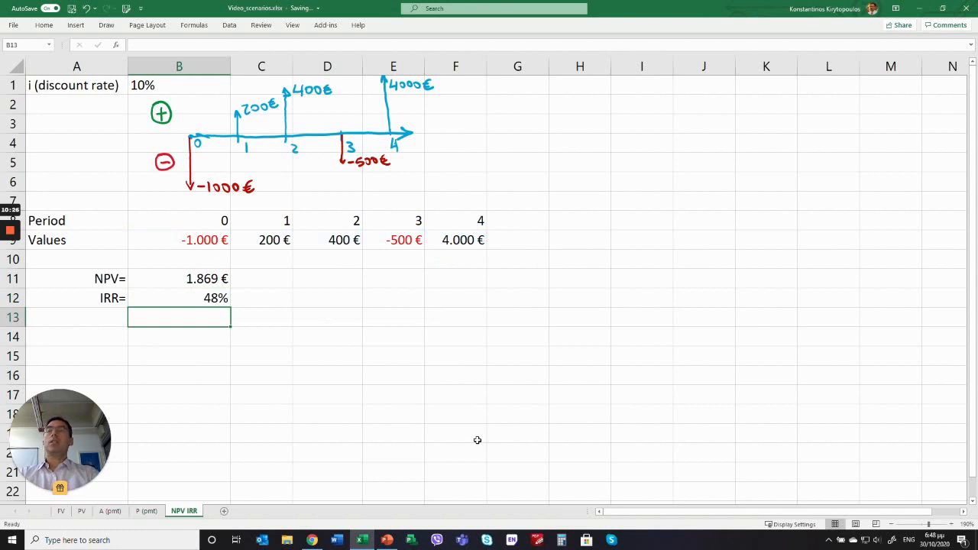